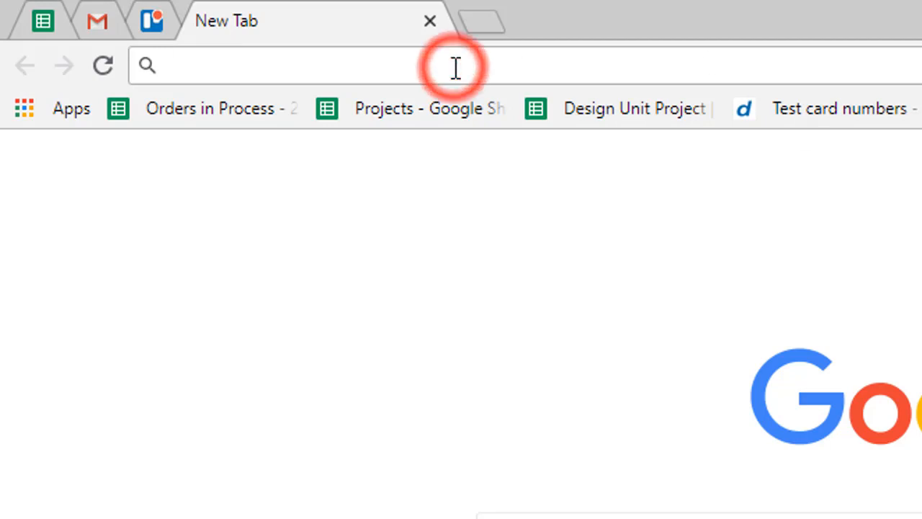
Step: Go to underscores.me and enter kodegems as the Theme Name
text(underscores.me)
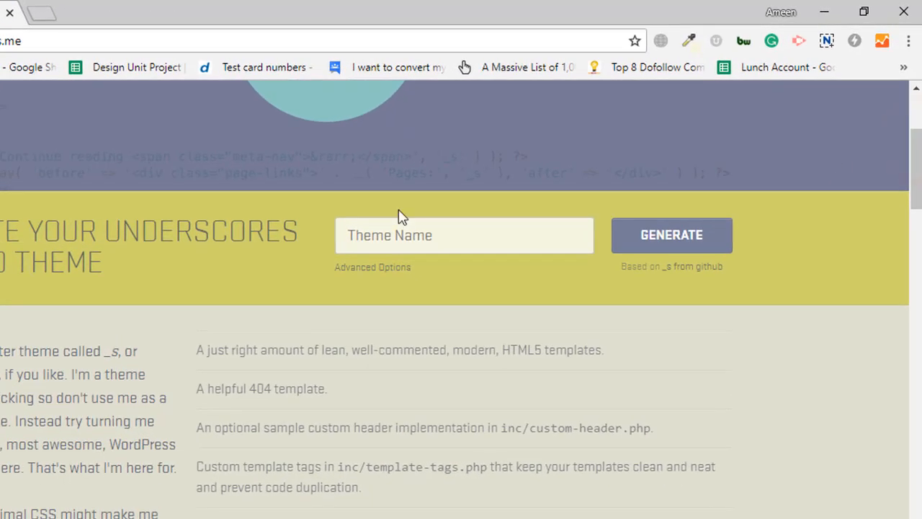
click(463, 235)
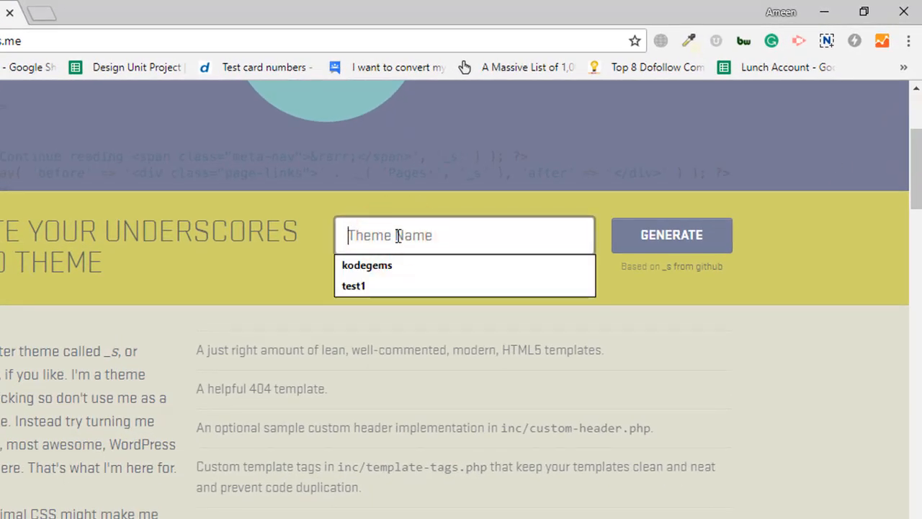
text(kodegems)
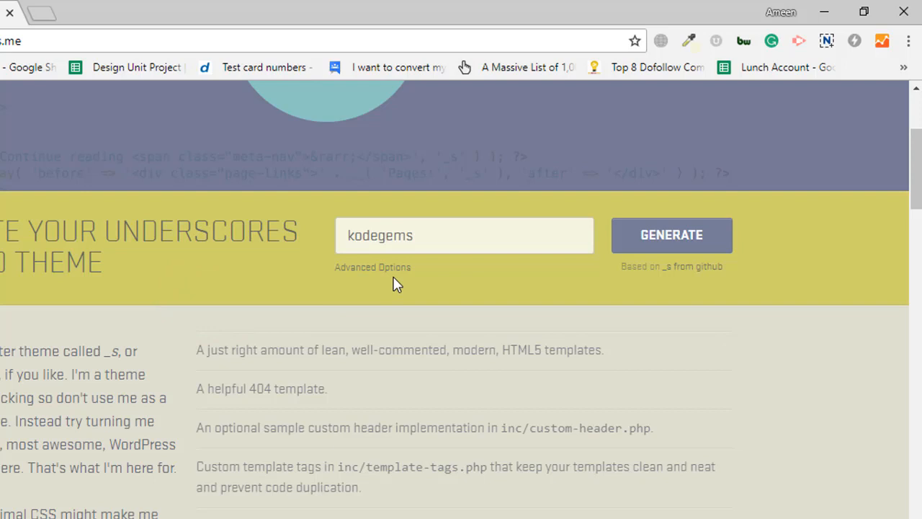
Step: Review the Advanced Options fields and collapse them again
click(372, 266)
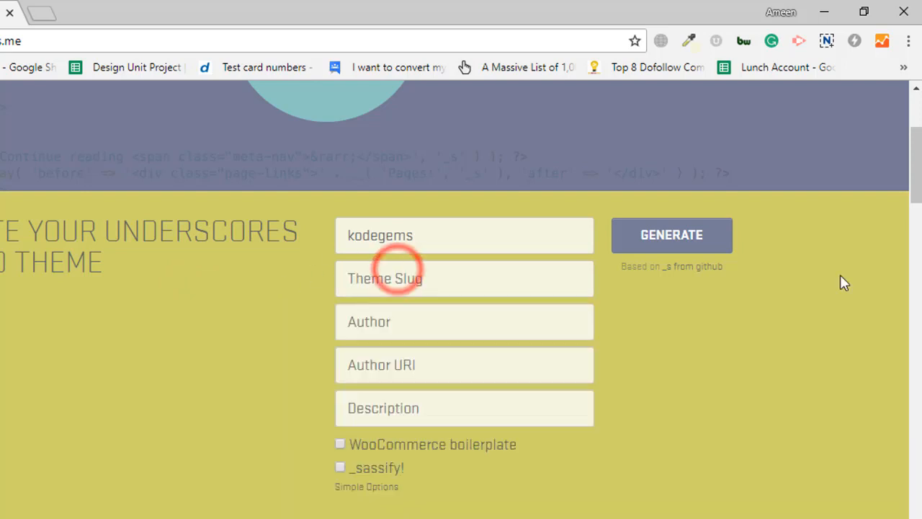
scroll(down, 3)
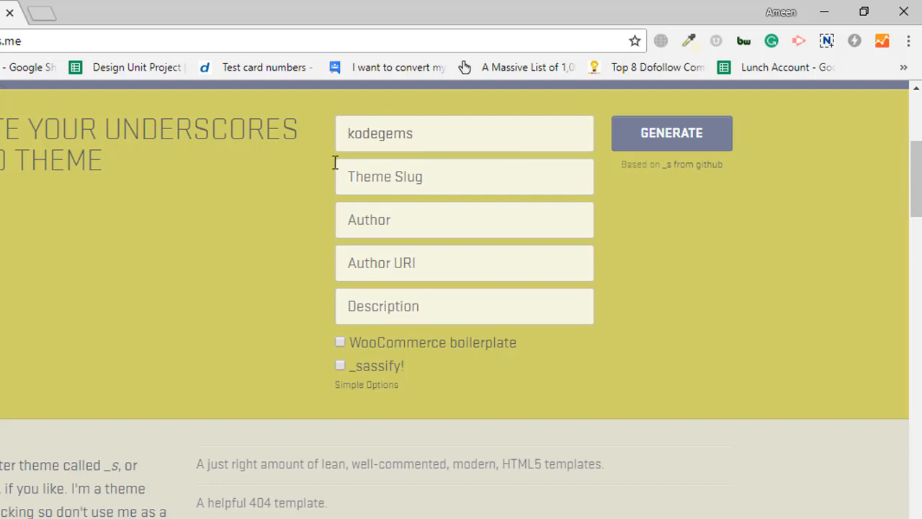
mouse_move(624, 232)
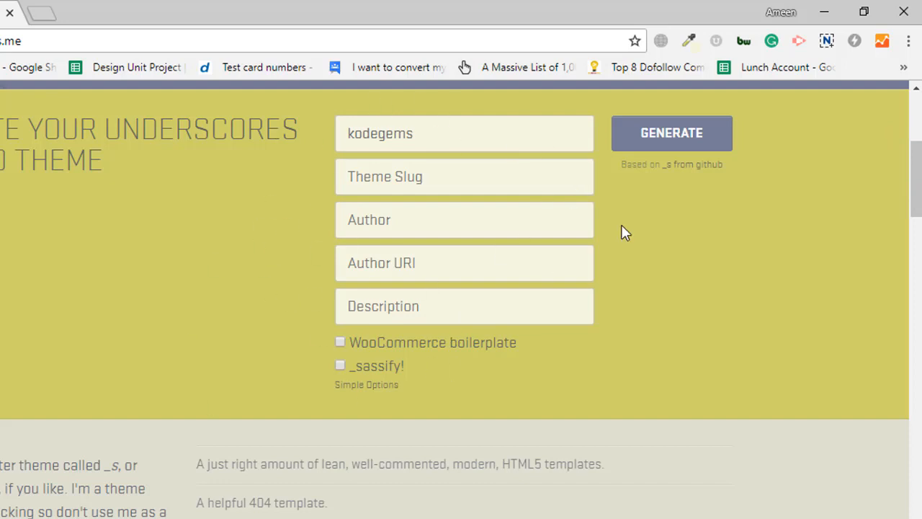
mouse_move(386, 406)
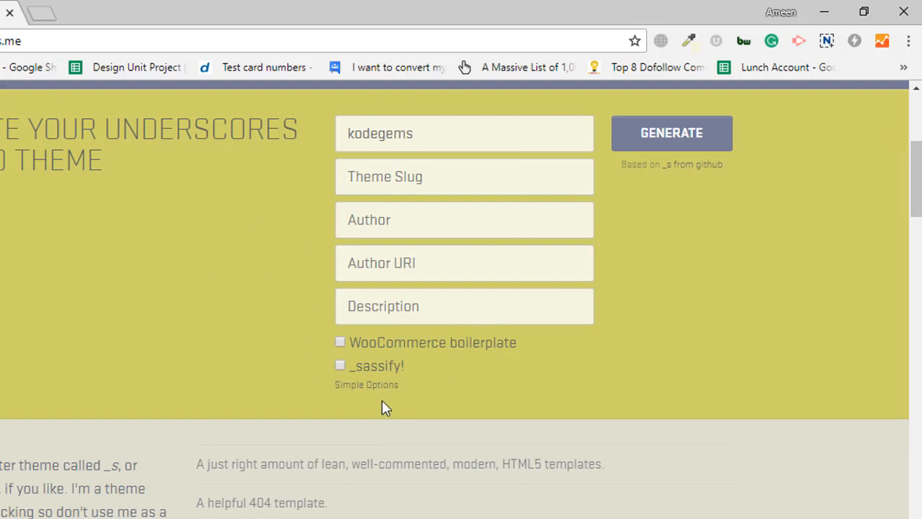
click(365, 383)
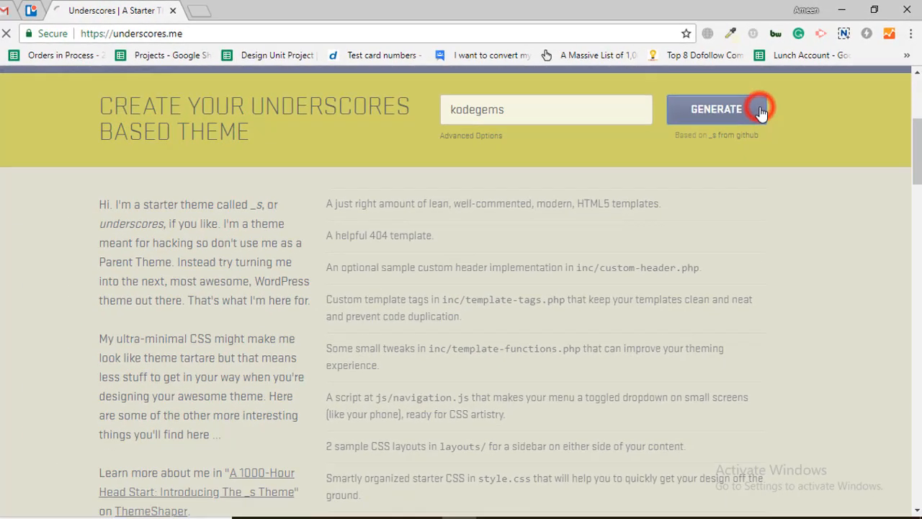
Step: Generate and download kodegems.zip, then show it in its Downloads folder
click(716, 110)
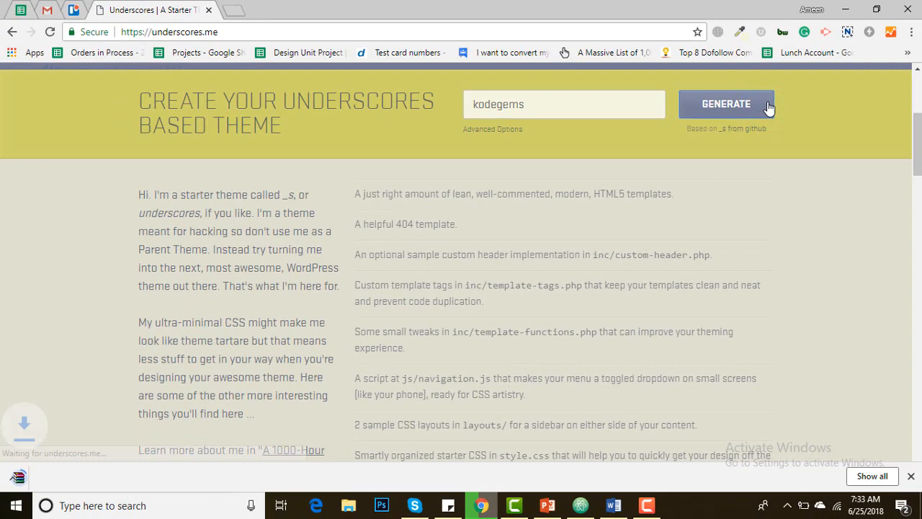
click(726, 104)
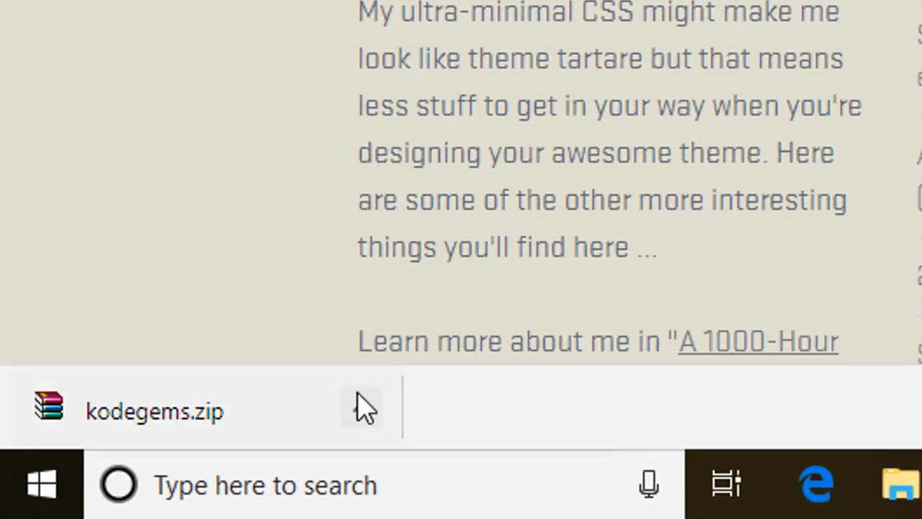
click(360, 406)
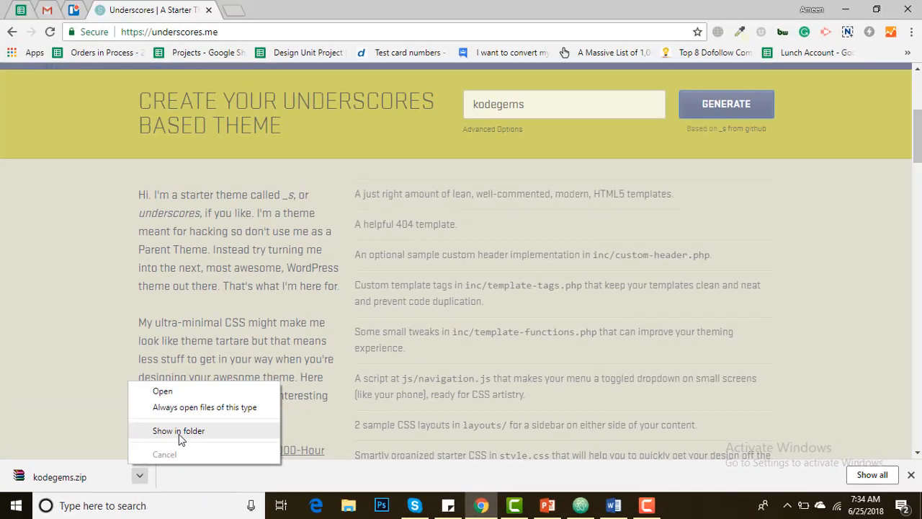
click(178, 429)
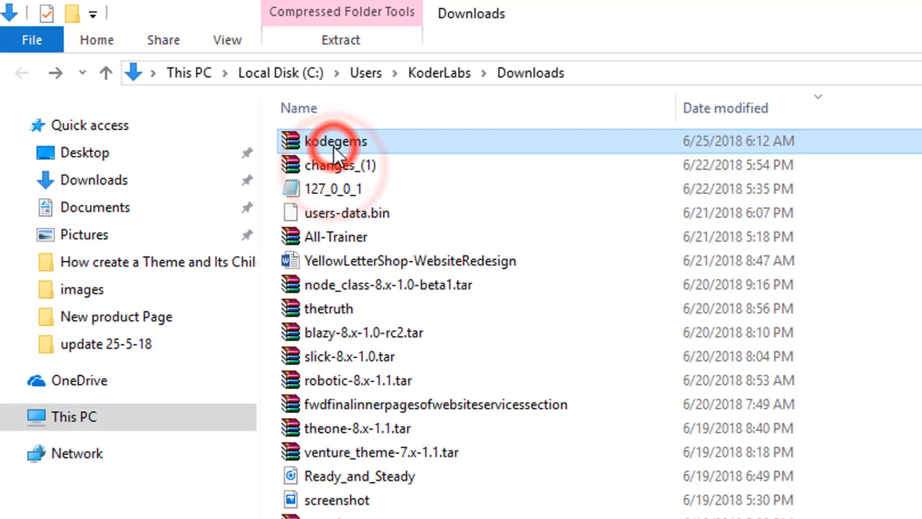
Step: Cut the kodegems.zip archive for moving
right_click(334, 142)
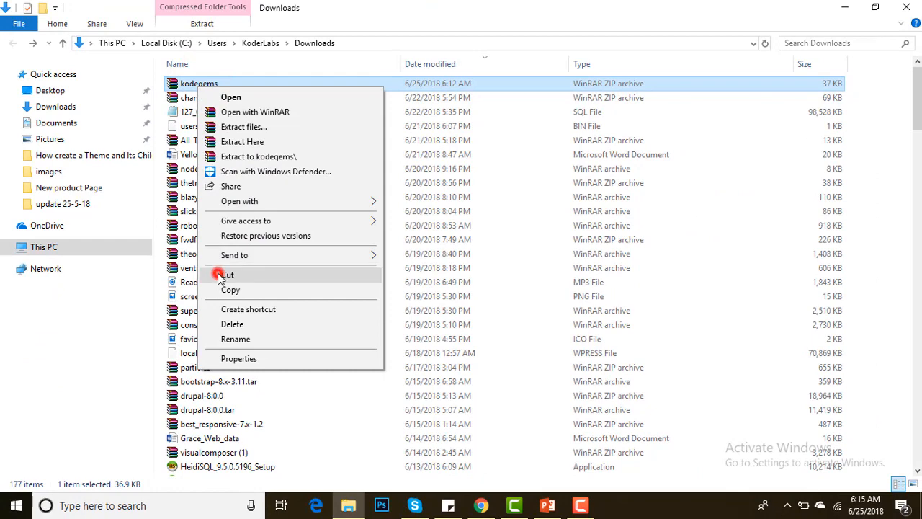
click(44, 248)
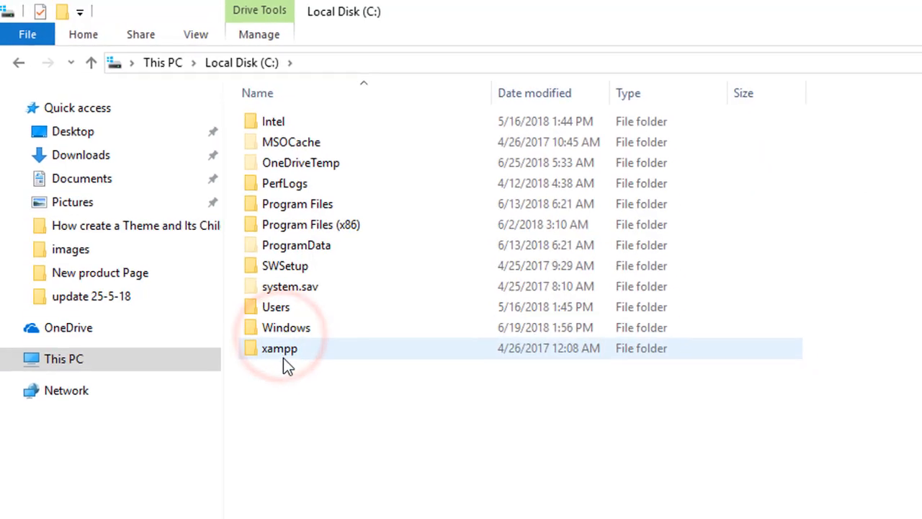
Step: Navigate through xampp > htdocs > wordpressthemetest > wp-content to the themes folder
double_click(279, 347)
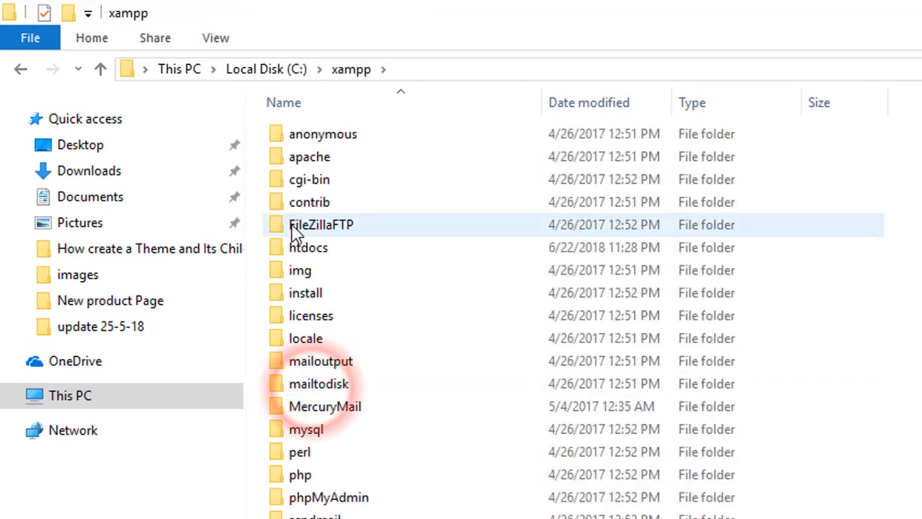
double_click(308, 248)
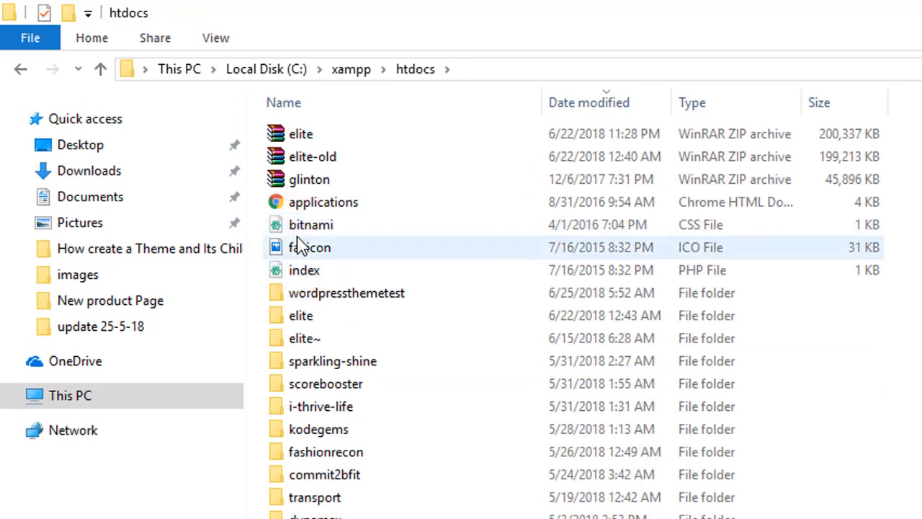
click(299, 314)
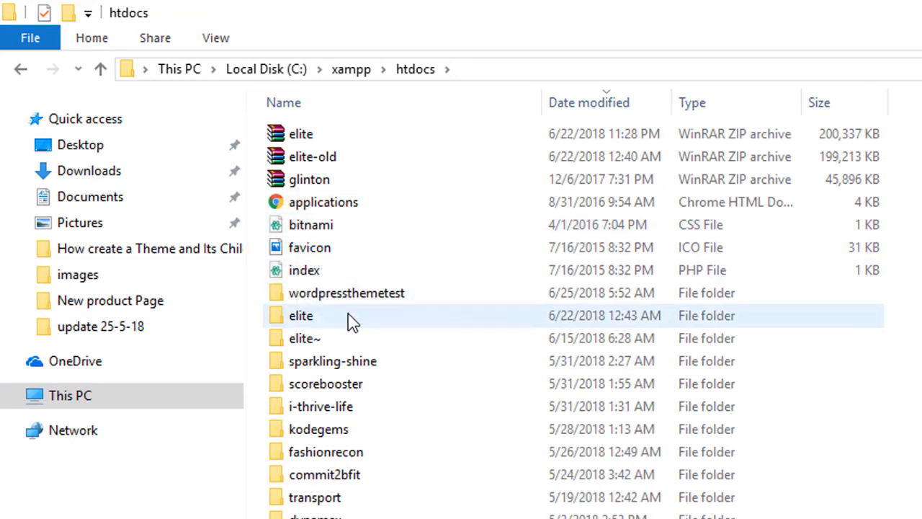
double_click(346, 293)
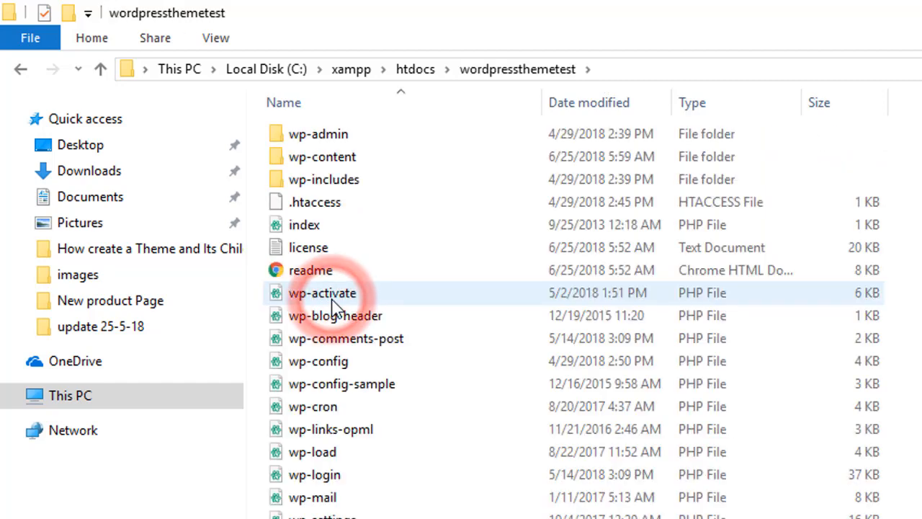
double_click(323, 155)
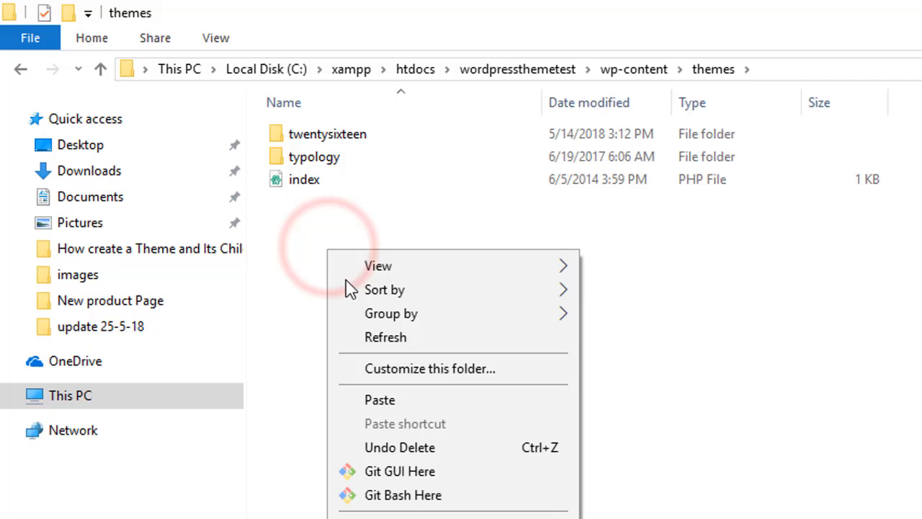
mouse_move(401, 409)
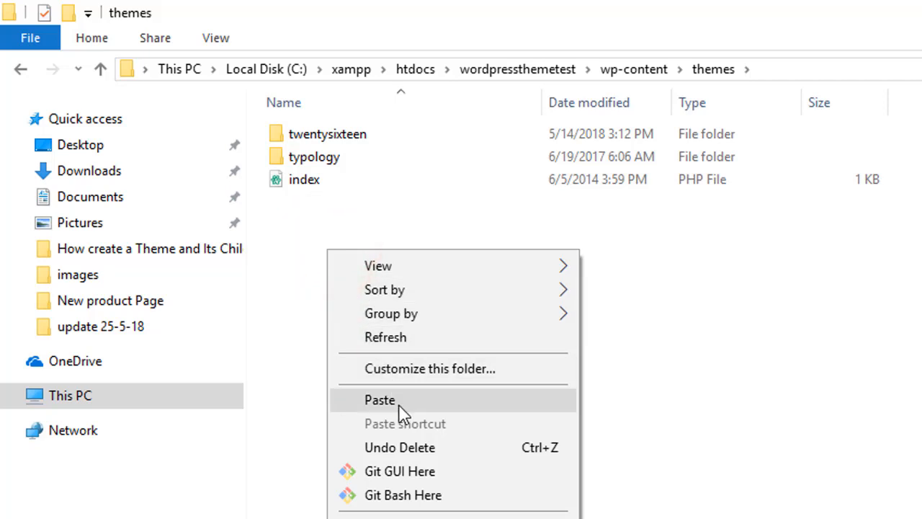
Step: Paste kodegems.zip into themes and extract it into a kodegems folder
click(380, 400)
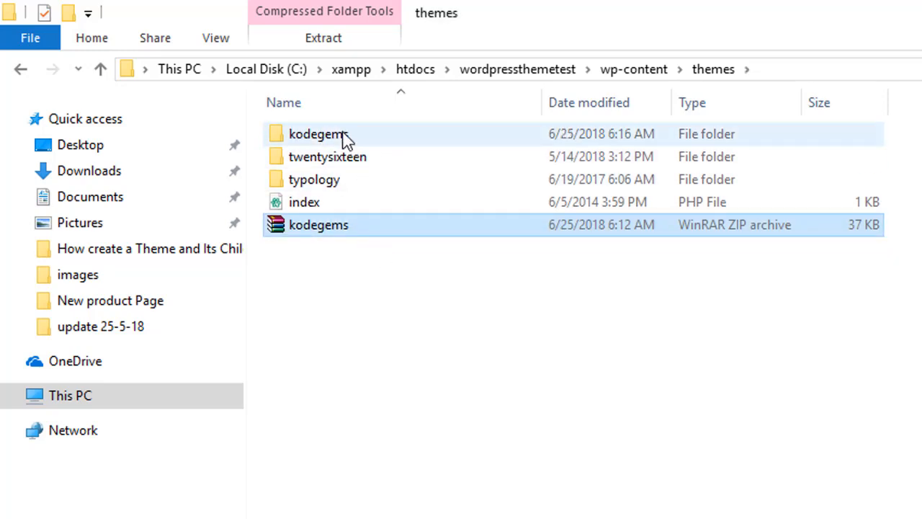
mouse_move(317, 134)
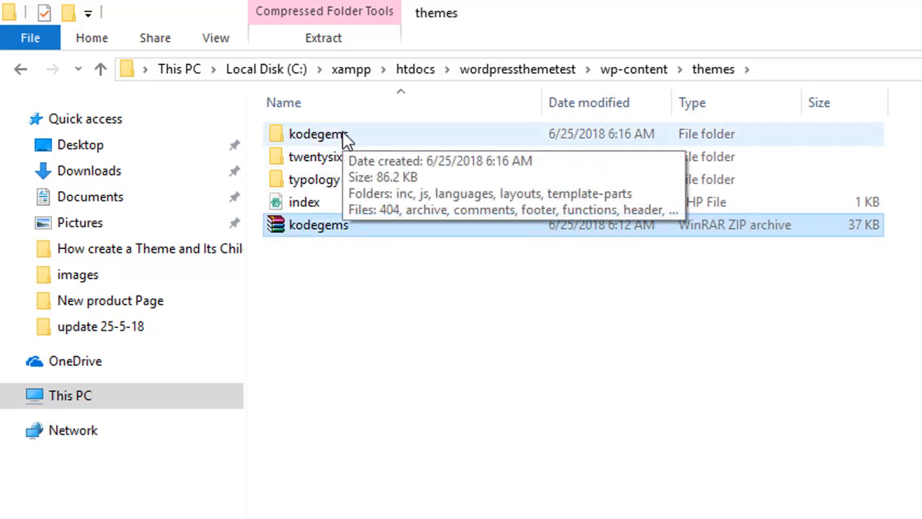
mouse_move(421, 311)
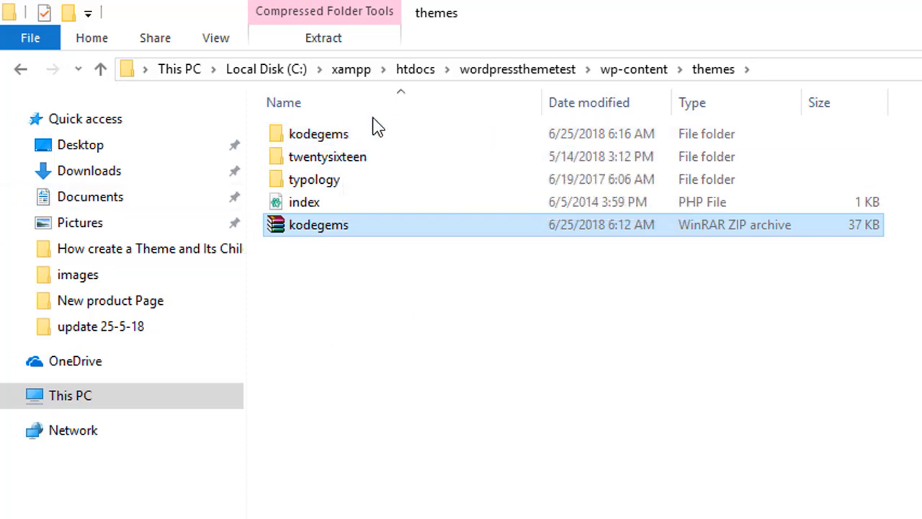
click(876, 8)
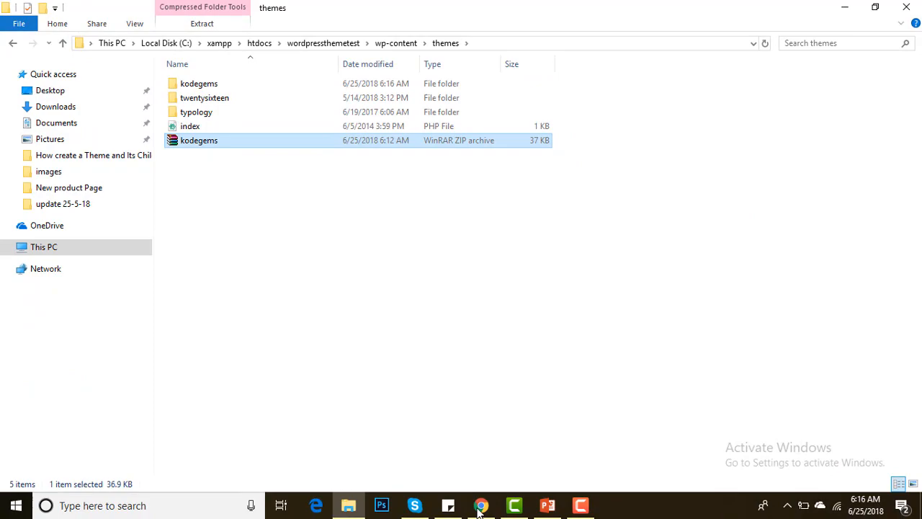
Step: Check Appearance > Themes lists kodegems, then return to the themes folder window
click(481, 504)
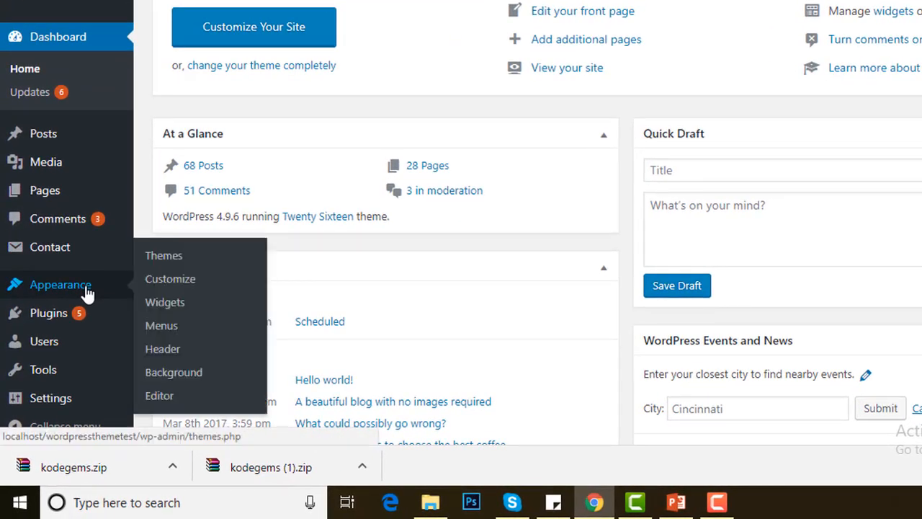
click(164, 255)
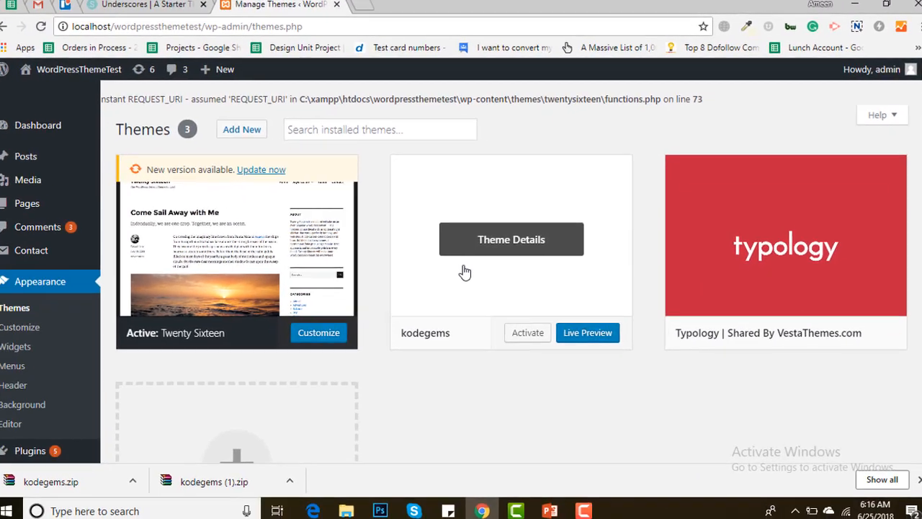
click(352, 504)
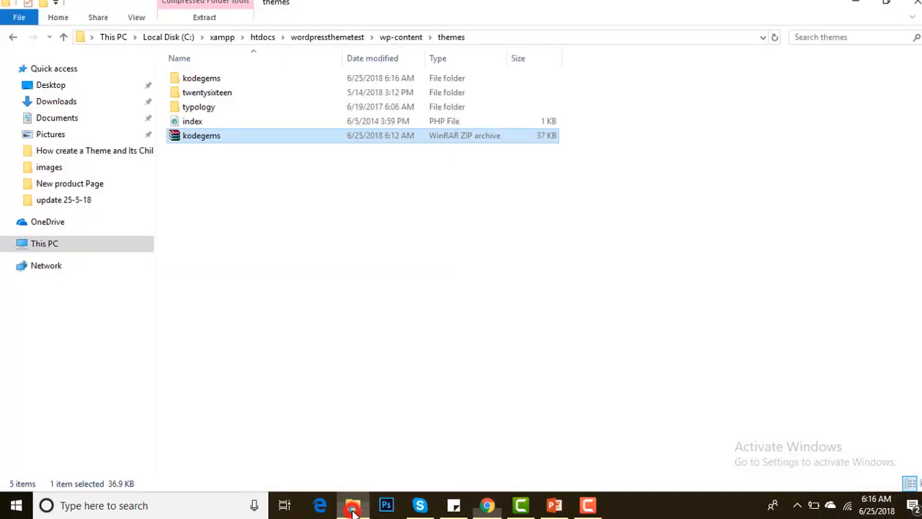
Step: Open the kodegems folder's style.css in Atom
click(201, 77)
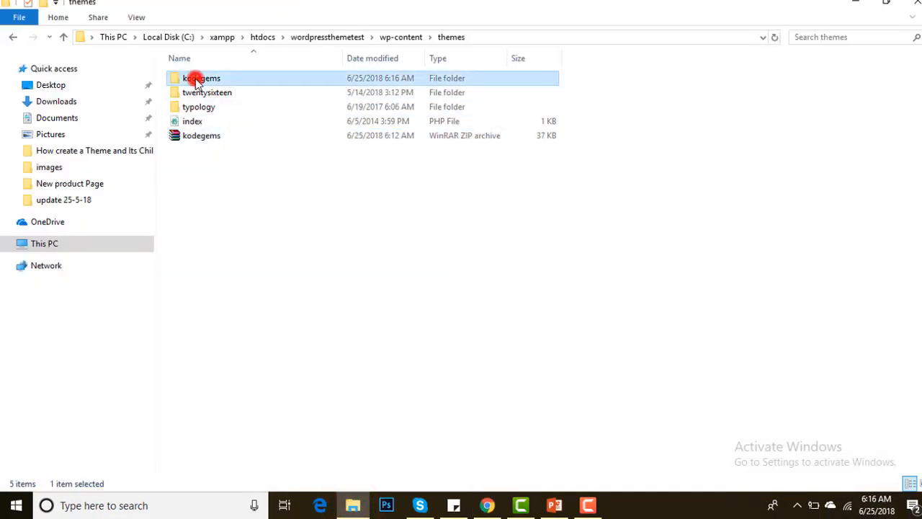
double_click(200, 78)
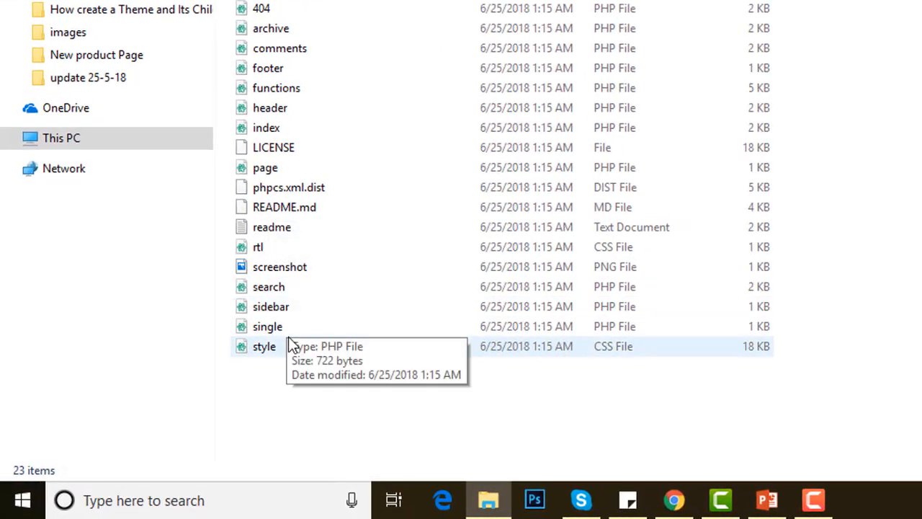
click(265, 345)
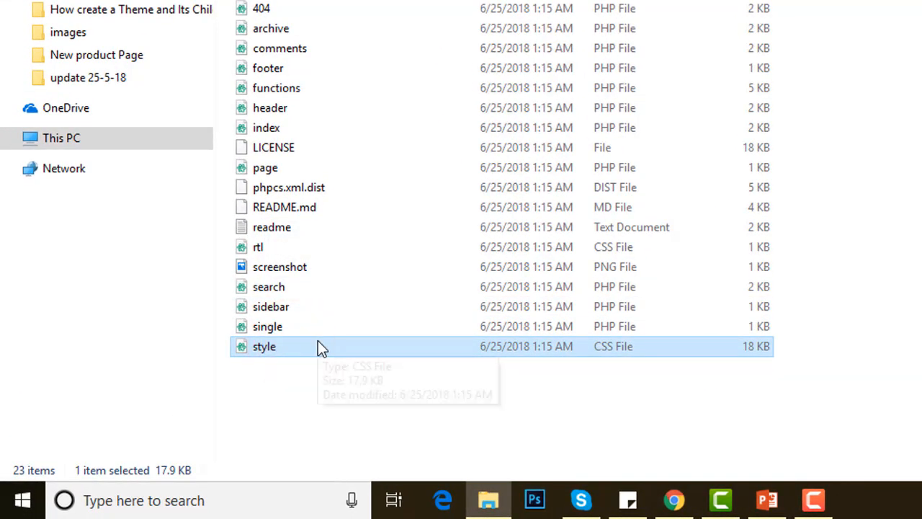
mouse_move(339, 357)
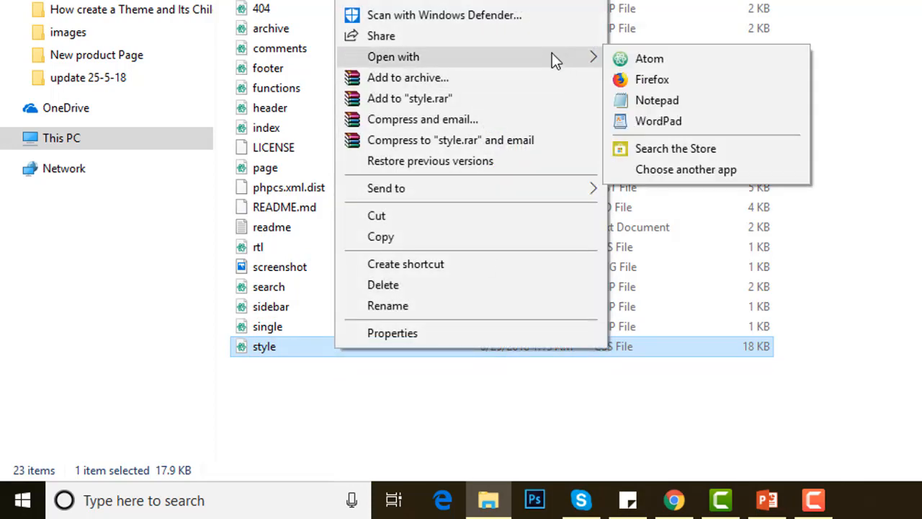
click(648, 58)
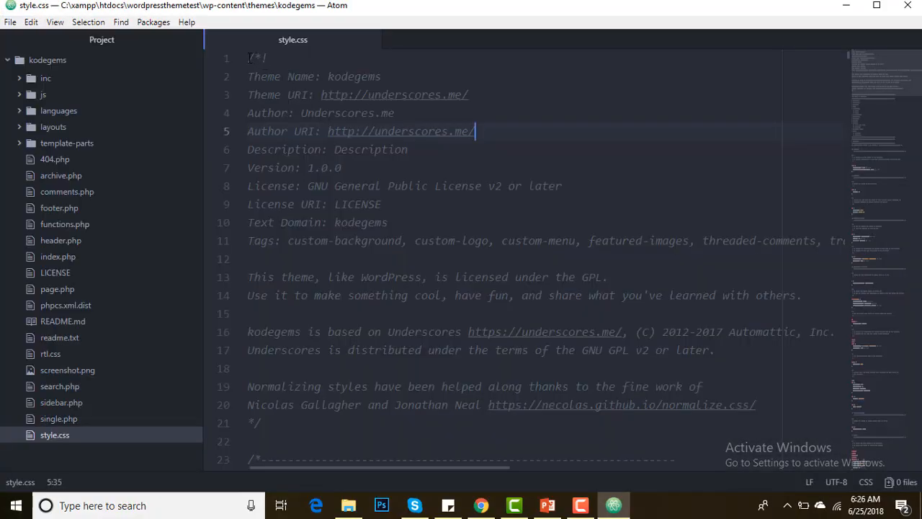
Step: Copy the header into a new file named kodegemschild and add a Template: kodegems line
click(876, 6)
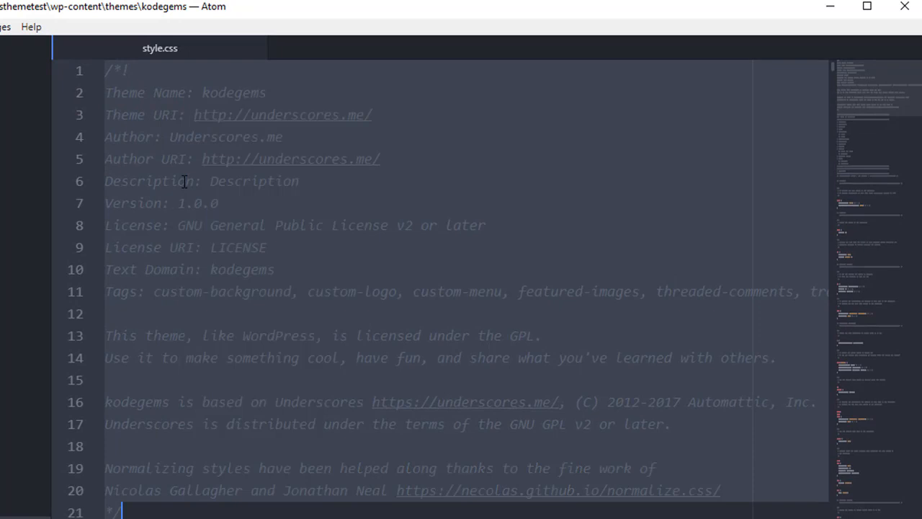
click(205, 185)
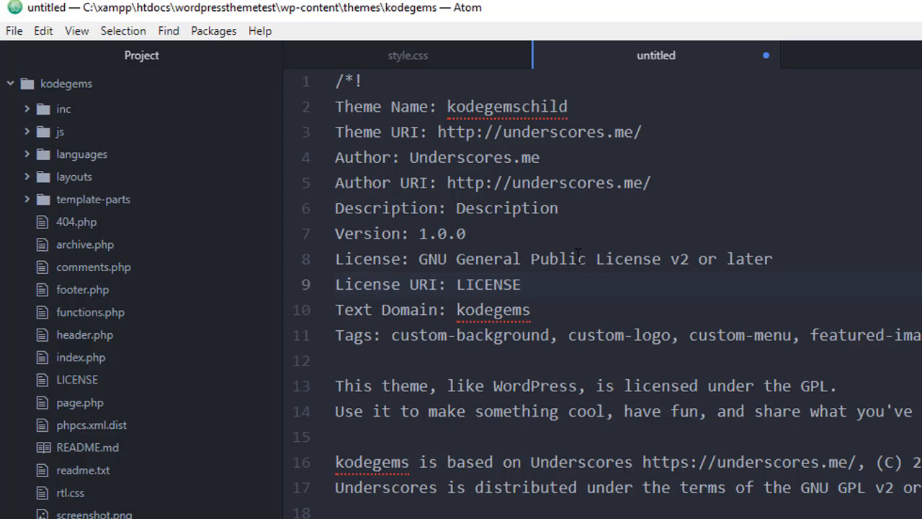
key(enter)
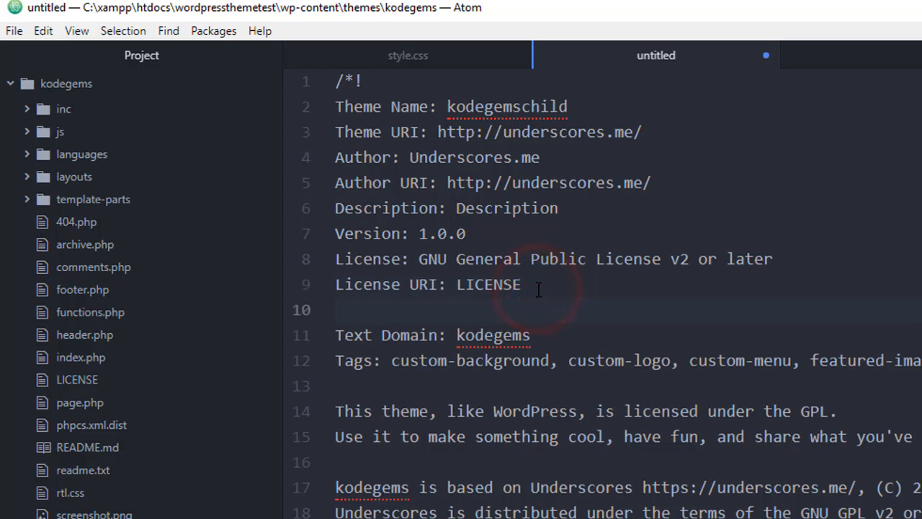
text(Template:)
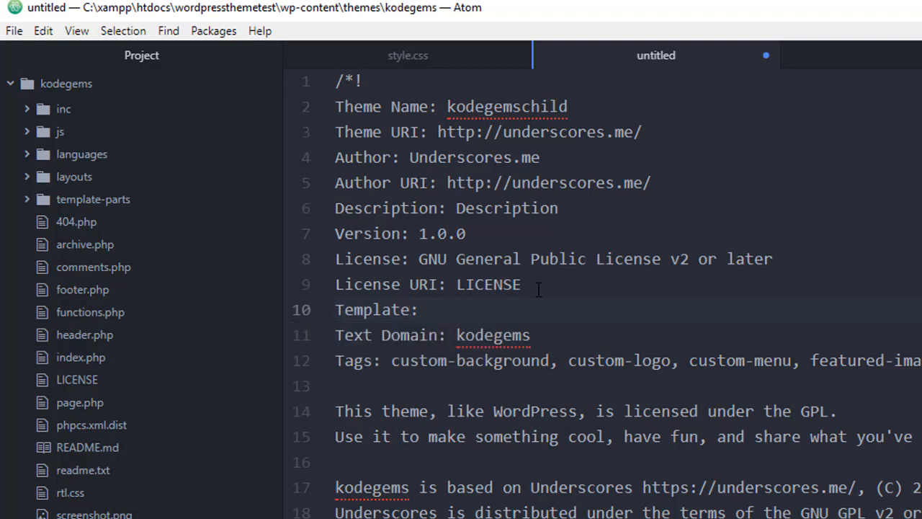
text(kodegems)
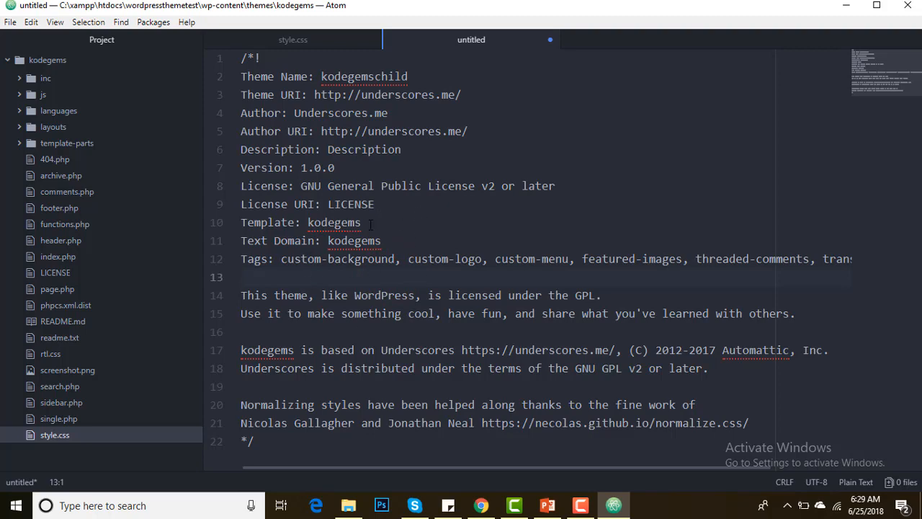
Step: Check the parent stylesheet and return to the unsaved child stylesheet
click(293, 41)
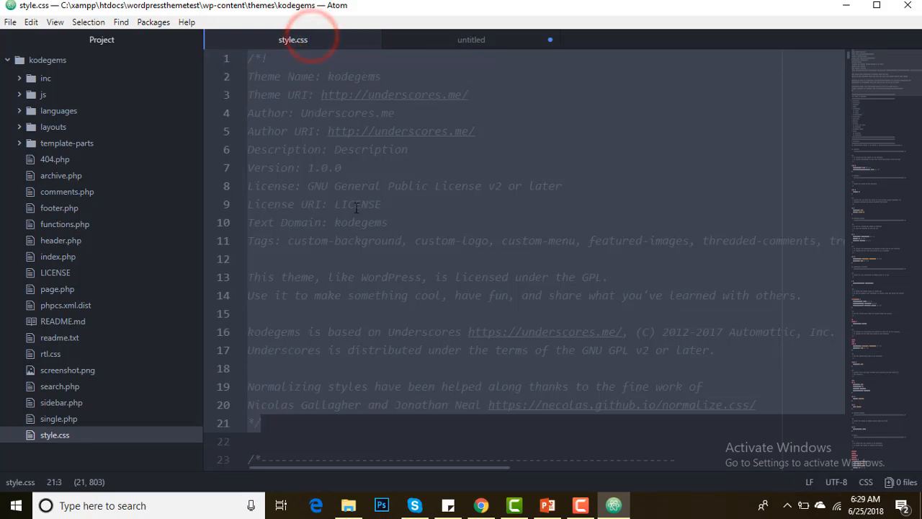
click(378, 205)
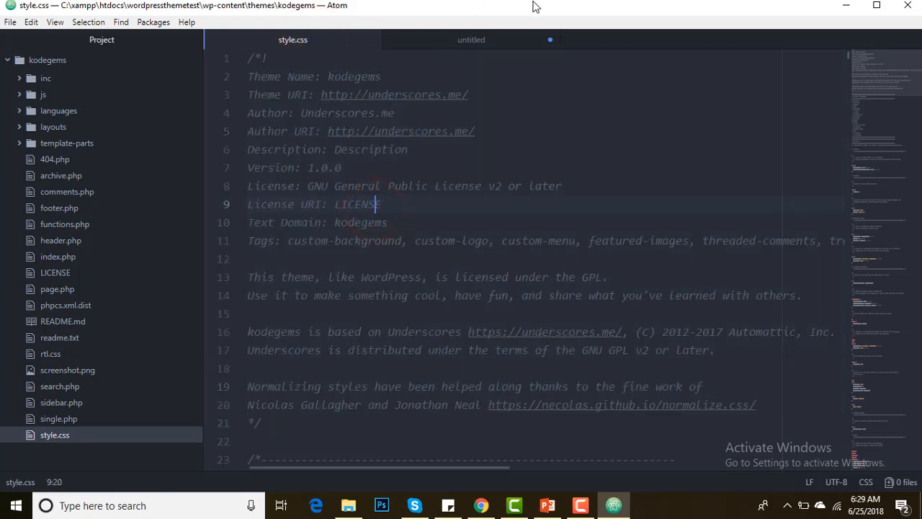
click(471, 40)
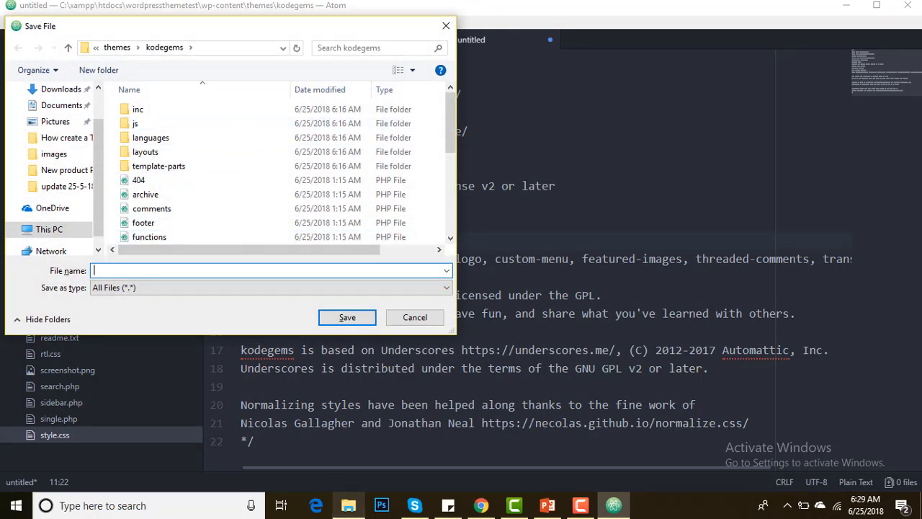
Step: Create a kodegemschild folder in themes and copy its path
click(414, 317)
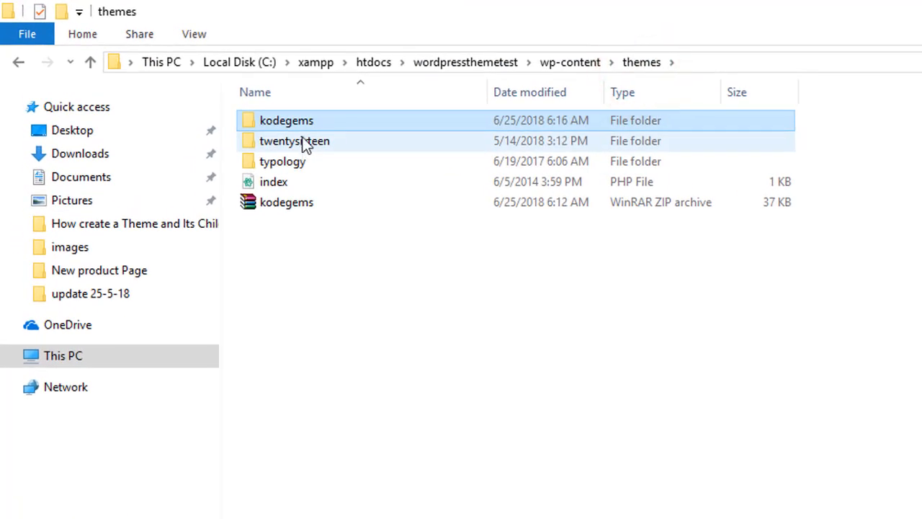
click(373, 308)
text(kodegems)
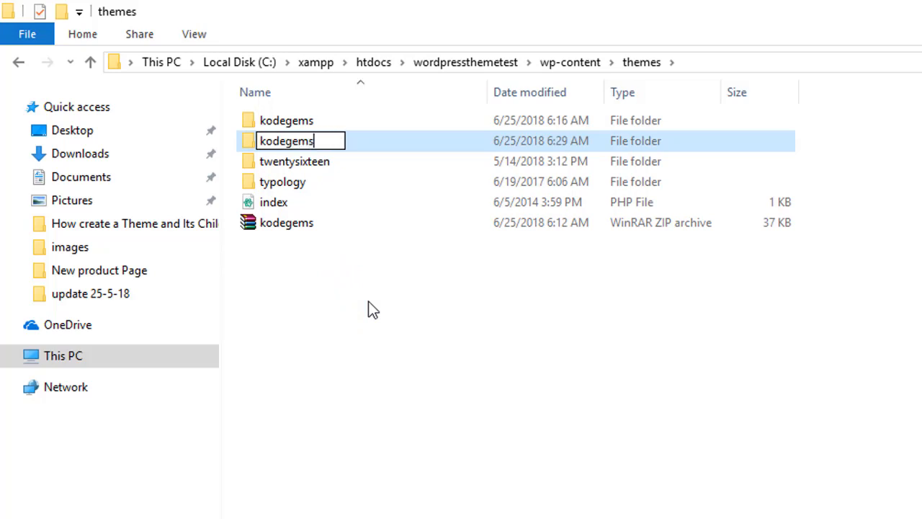
text(child)
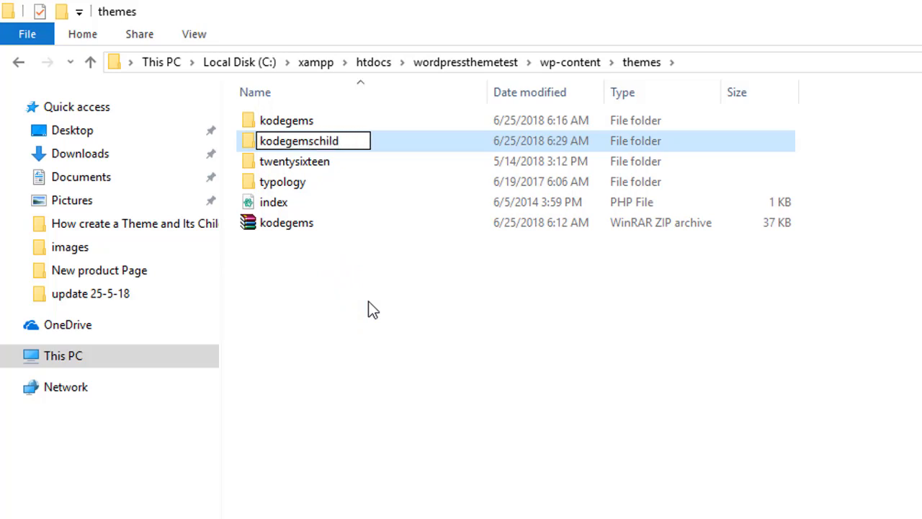
key(Return)
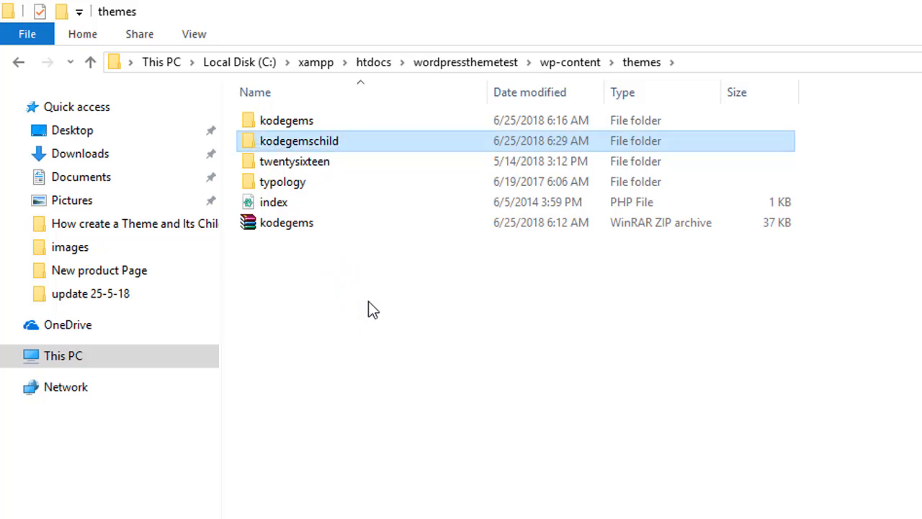
double_click(300, 142)
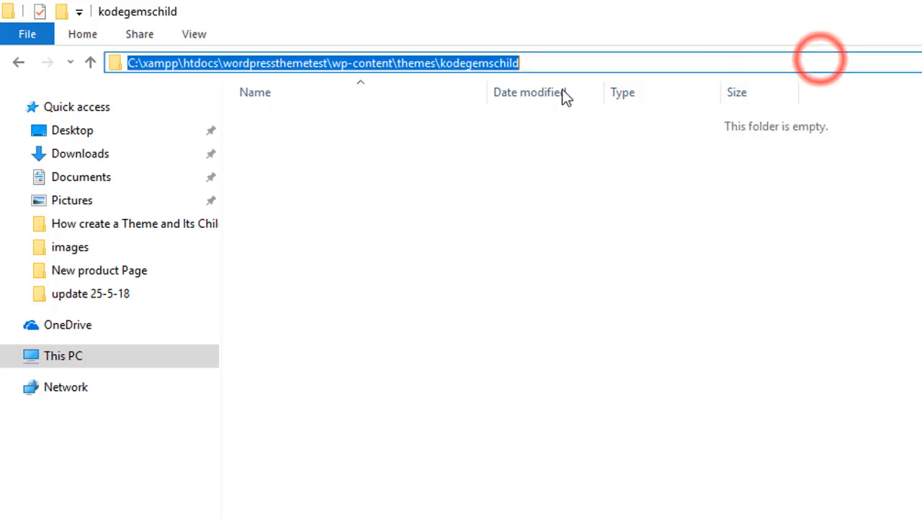
right_click(324, 63)
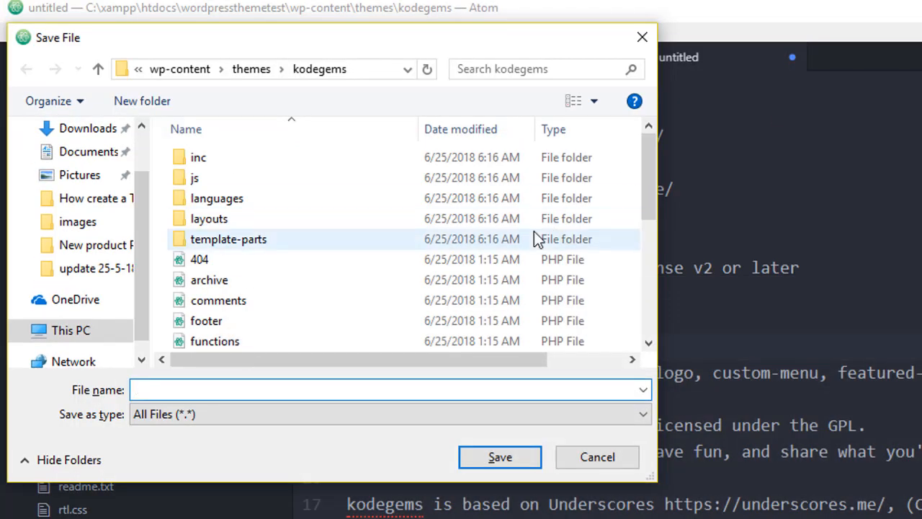
Step: Save the child stylesheet as style.css in the kodegemschild folder
click(198, 389)
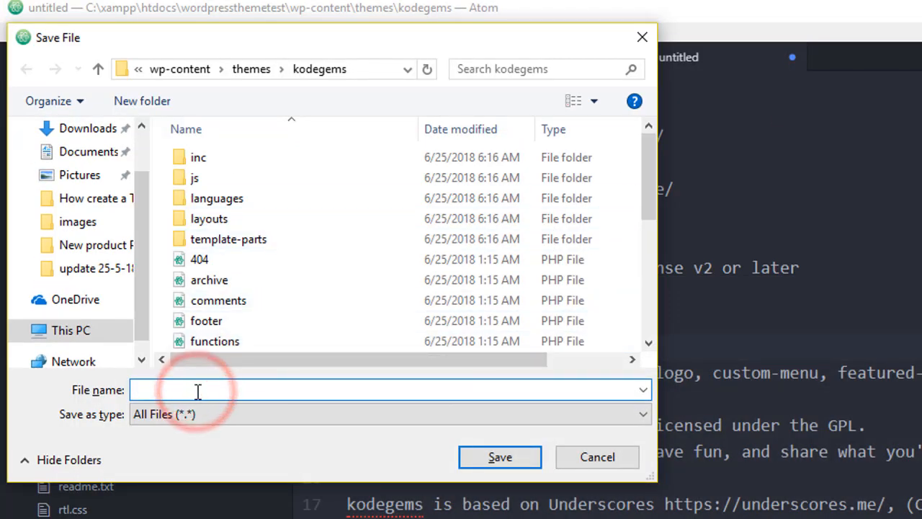
click(499, 457)
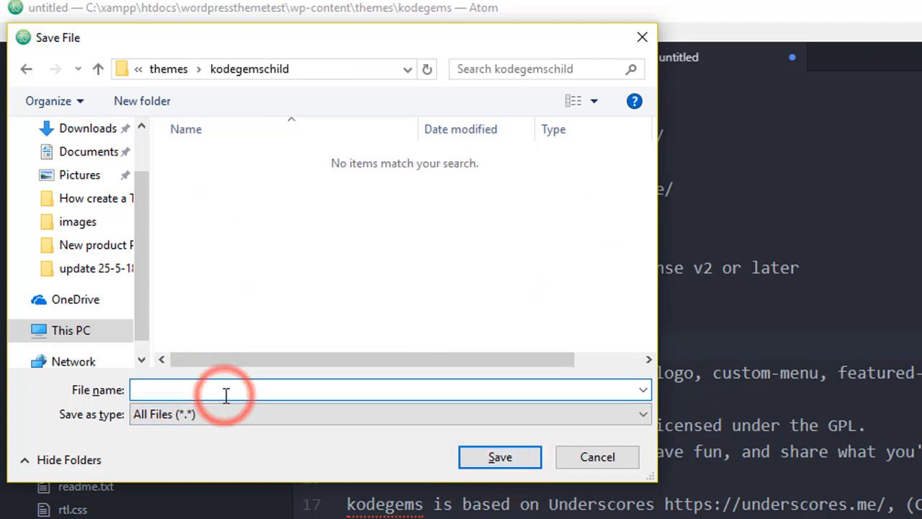
text(style.css)
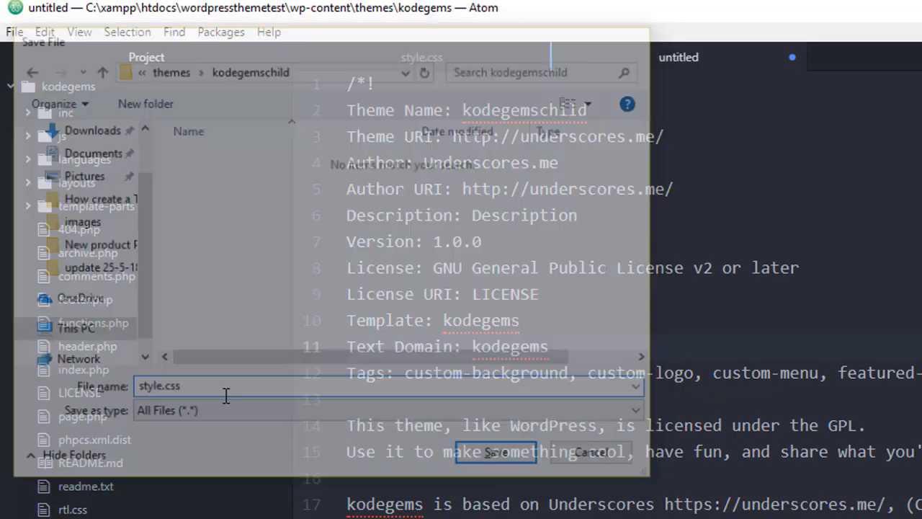
click(496, 452)
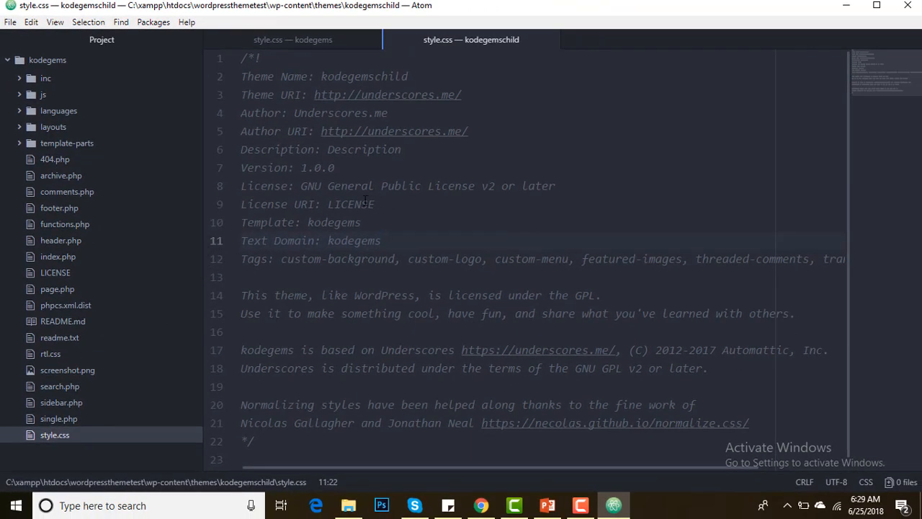
Step: Reload the WordPress themes page so kodegemschild appears and activate it
click(382, 239)
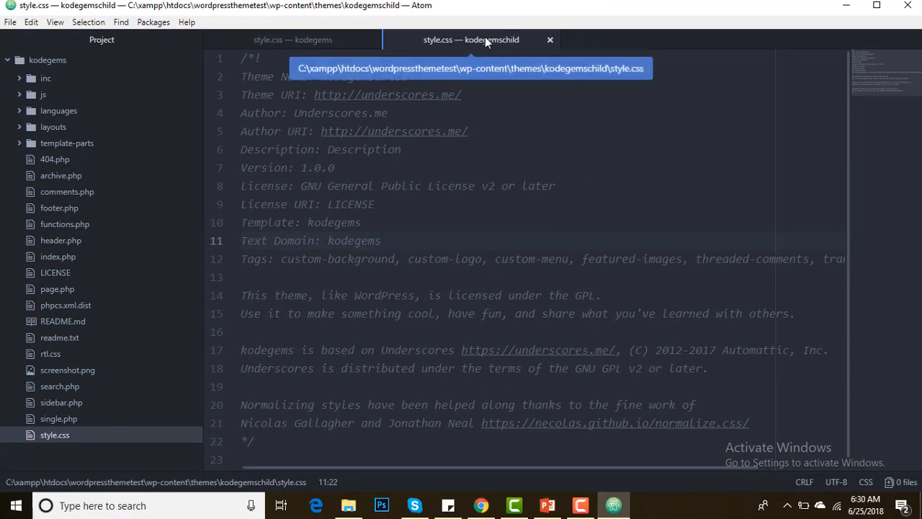
click(291, 41)
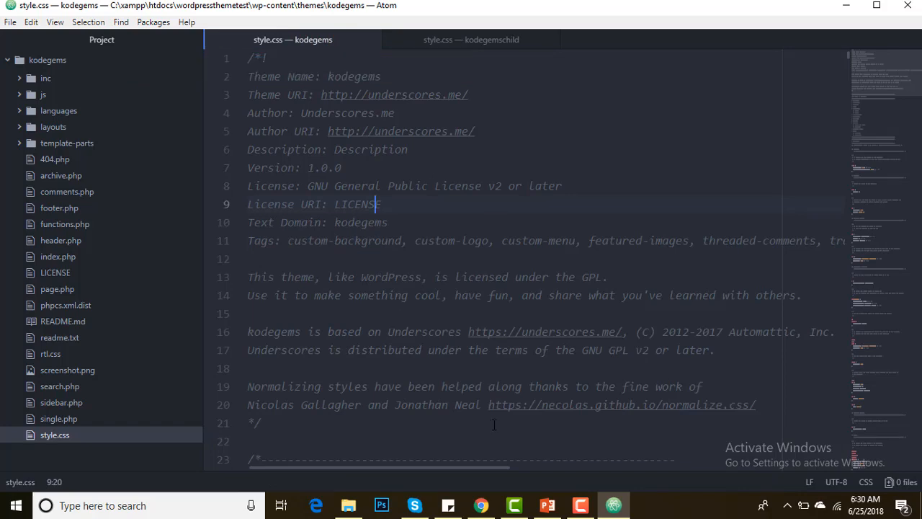
click(481, 504)
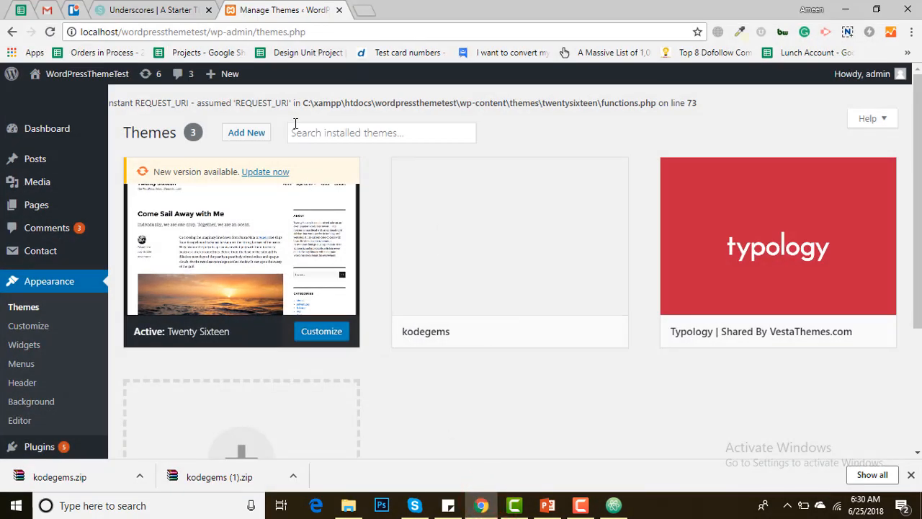
mouse_move(157, 238)
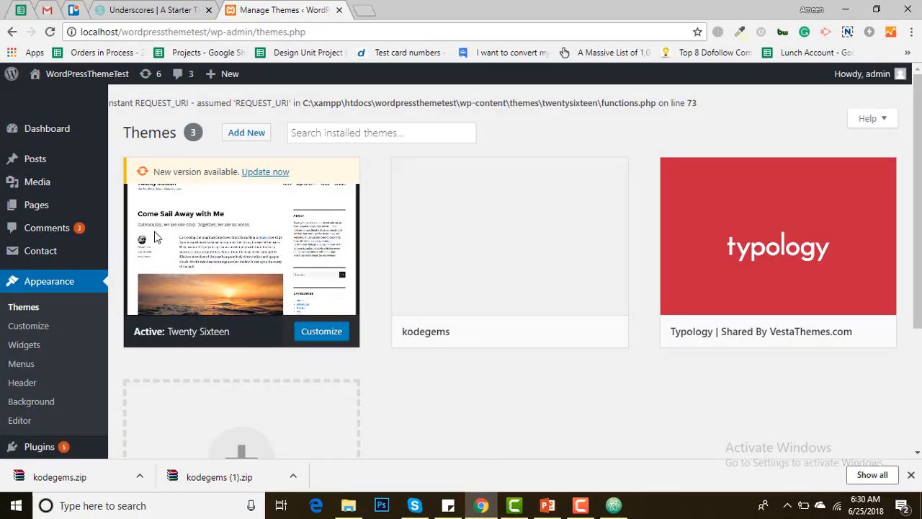
click(49, 32)
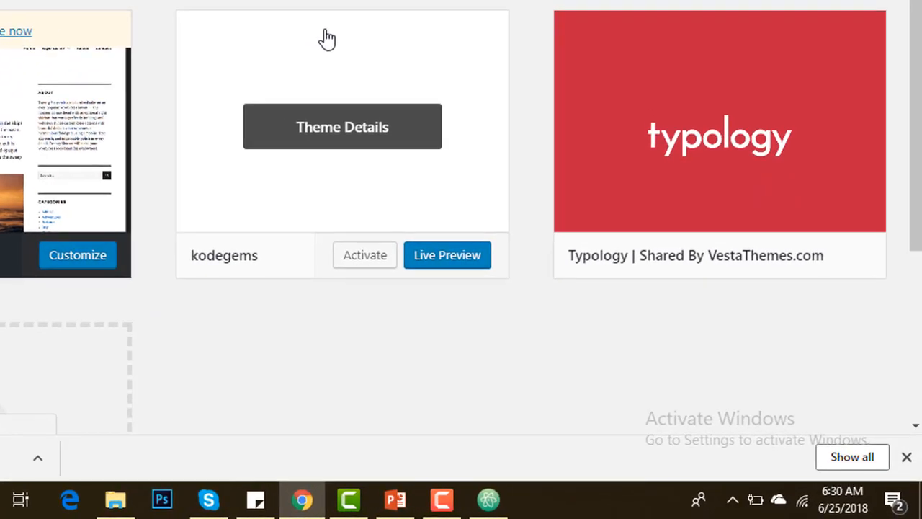
scroll(down, 3)
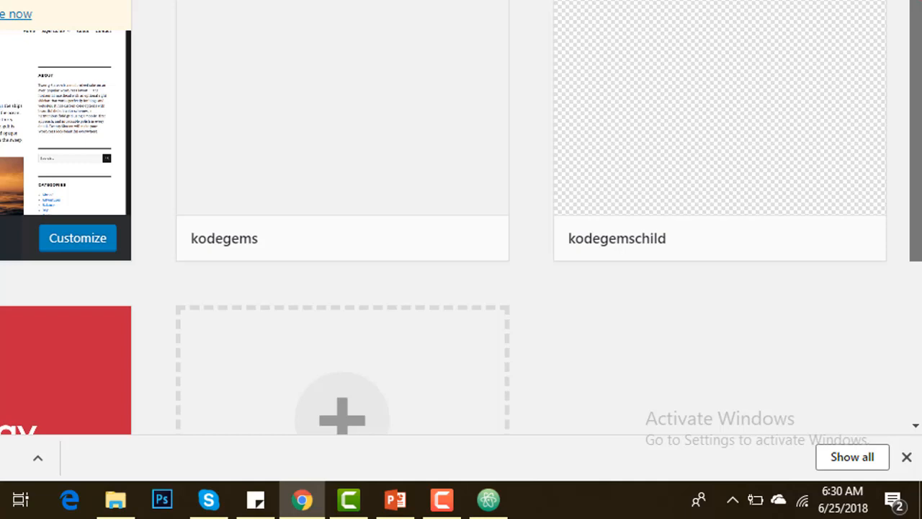
mouse_move(492, 150)
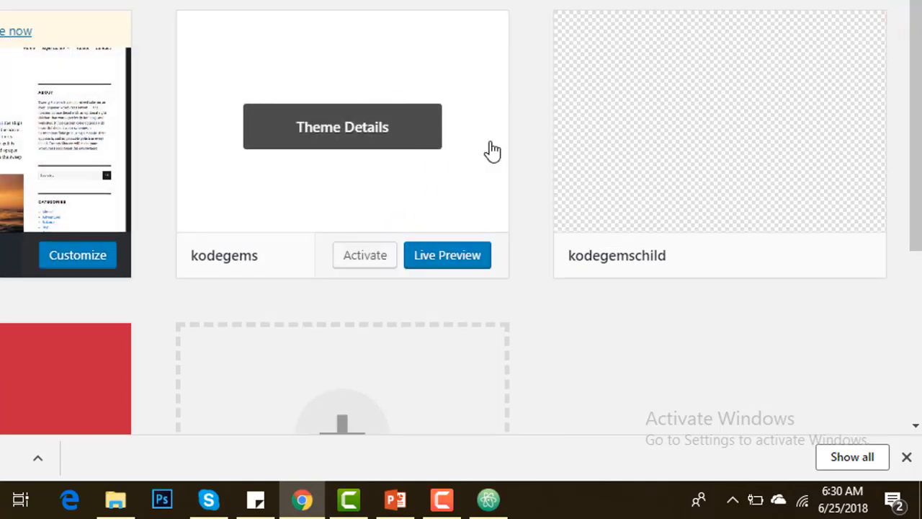
mouse_move(690, 141)
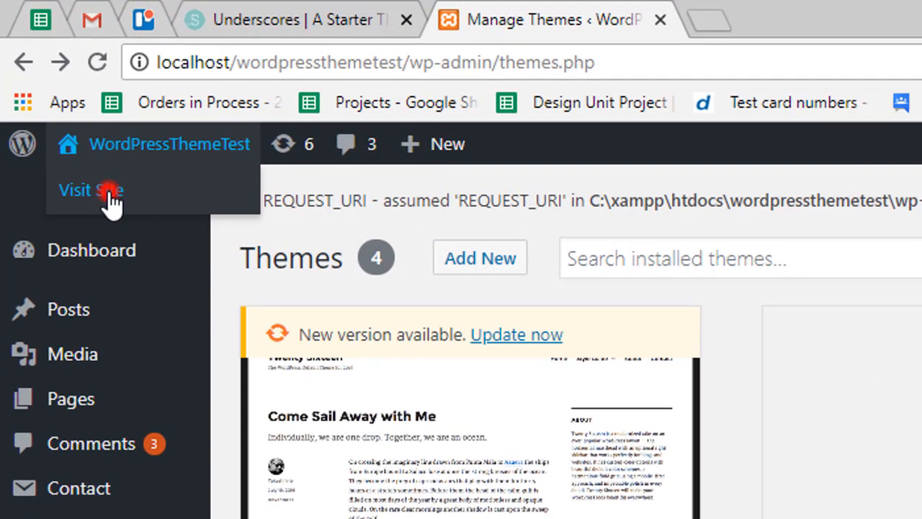
Step: Visit the site and search its page source for kodegemschild
click(90, 190)
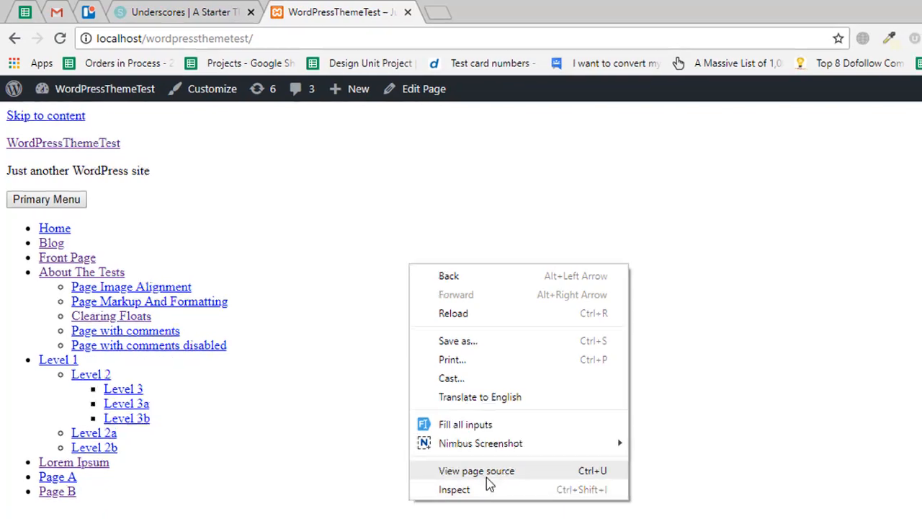
click(475, 469)
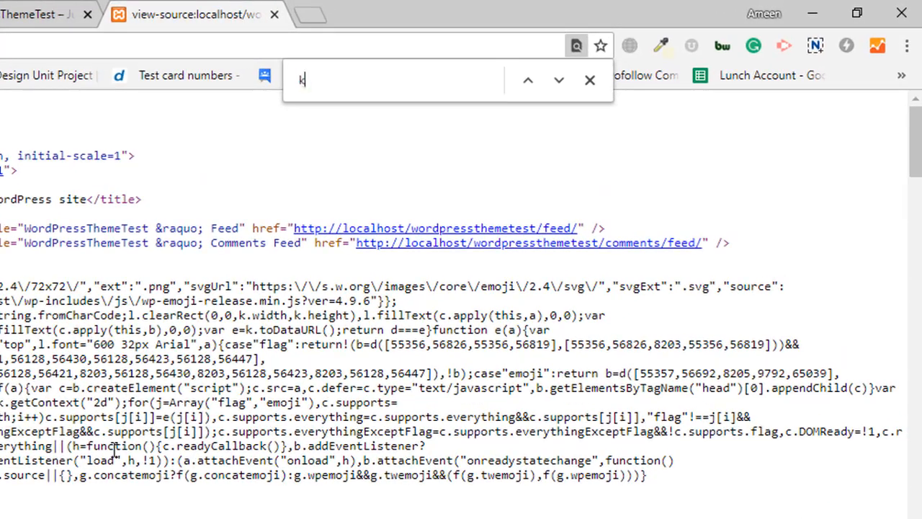
text(odegemsch)
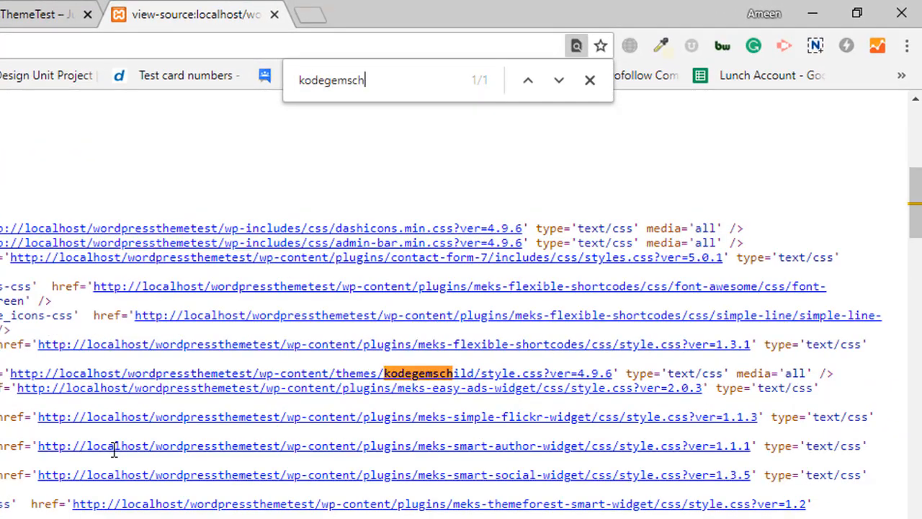
text(ild)
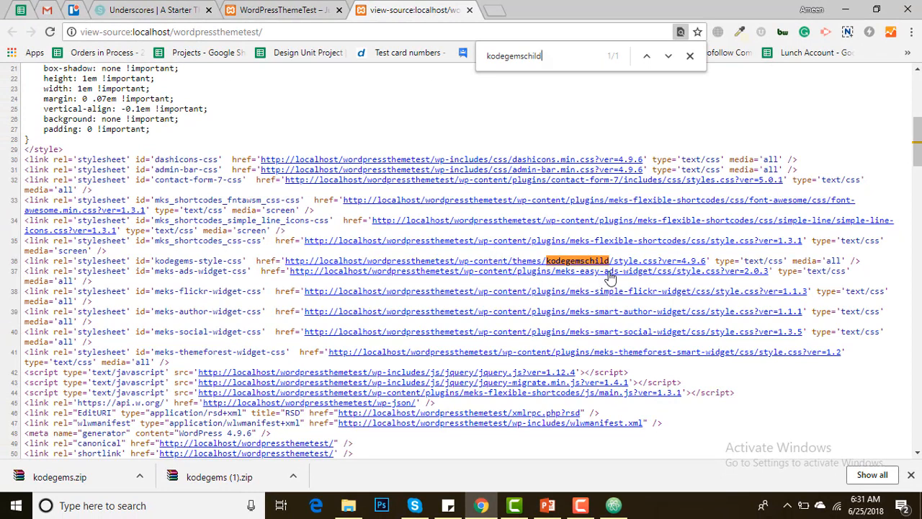
mouse_move(496, 286)
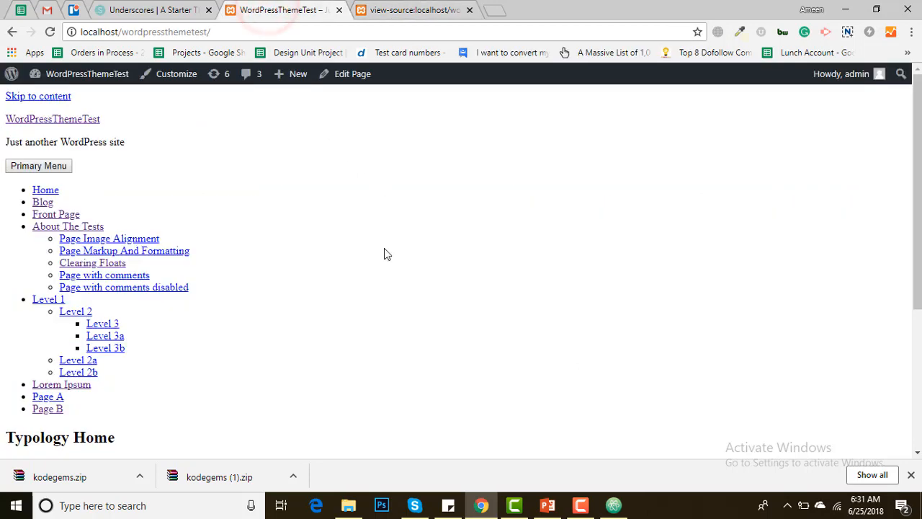
Step: Scroll the unstyled front page down to the footer and back
scroll(down, 3)
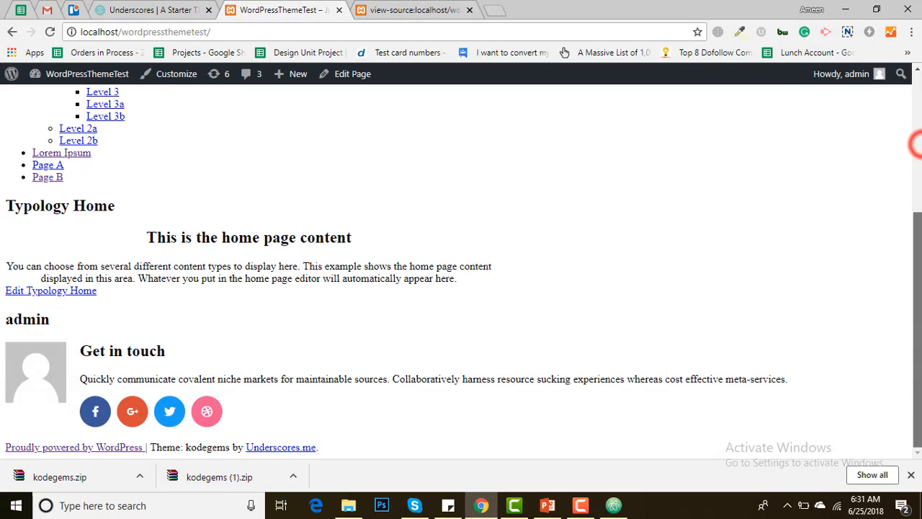
scroll(up, 3)
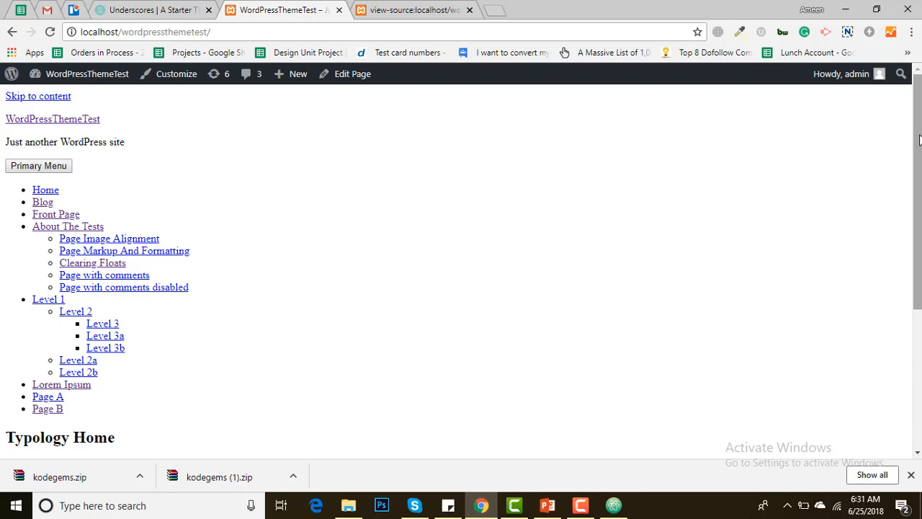
mouse_move(406, 212)
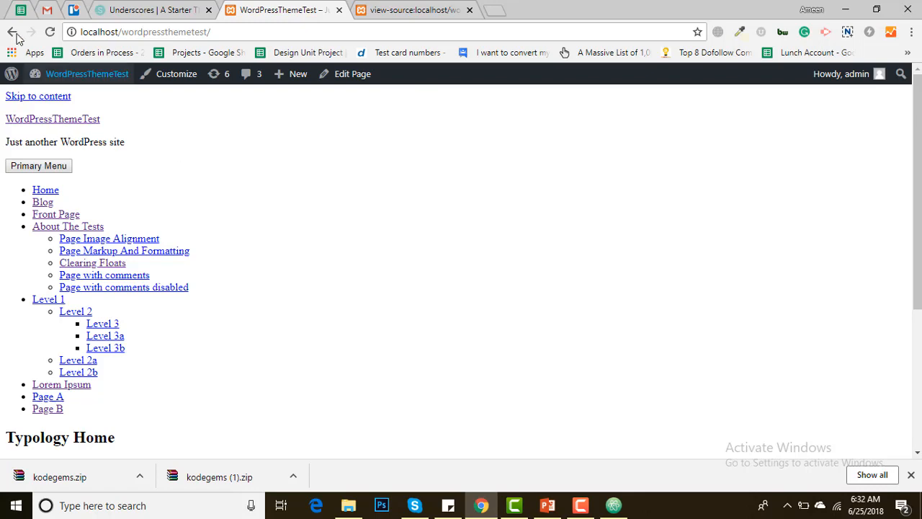
Step: Open Appearance > Editor on the kodegemschild style.css
click(87, 73)
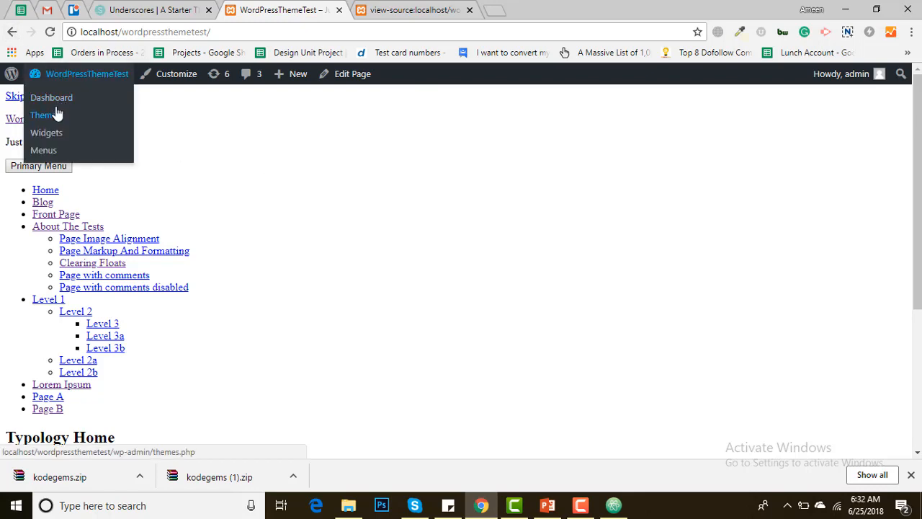
click(43, 115)
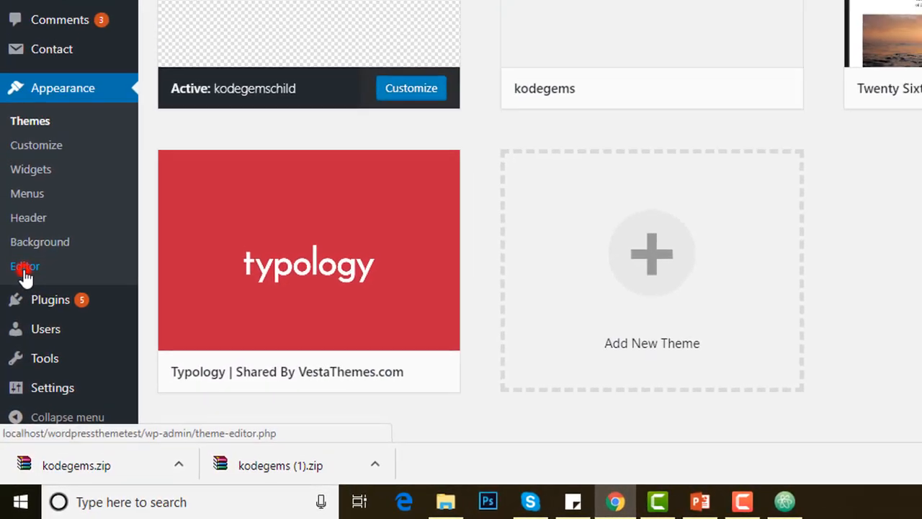
click(25, 265)
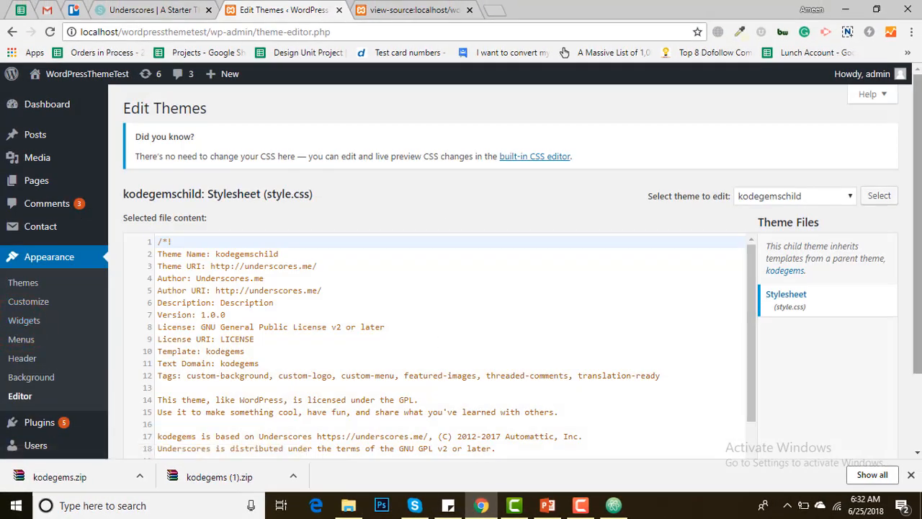
scroll(down, 3)
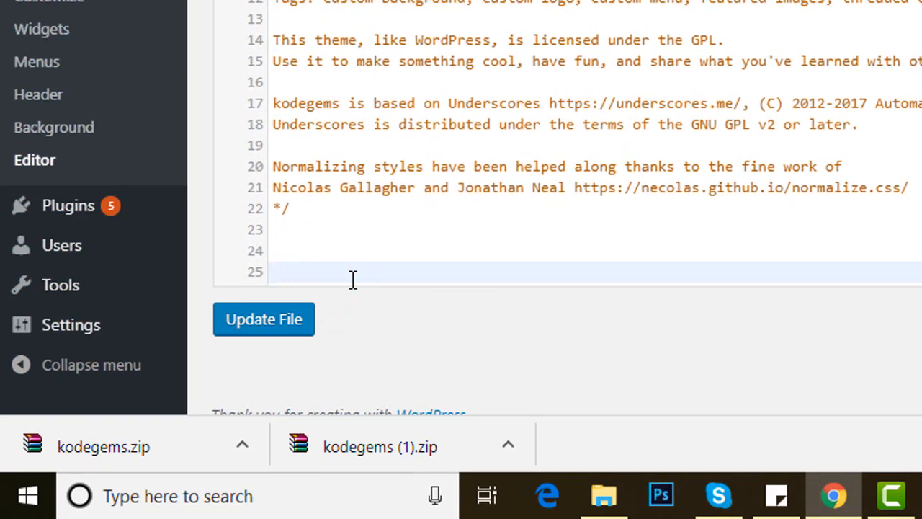
Step: Add a body { display:none; } rule and update the file
text(body)
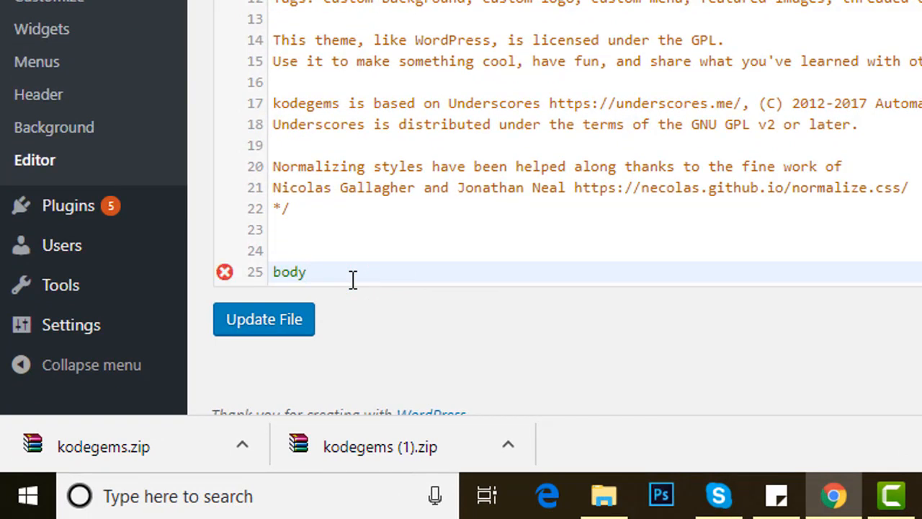
text({})
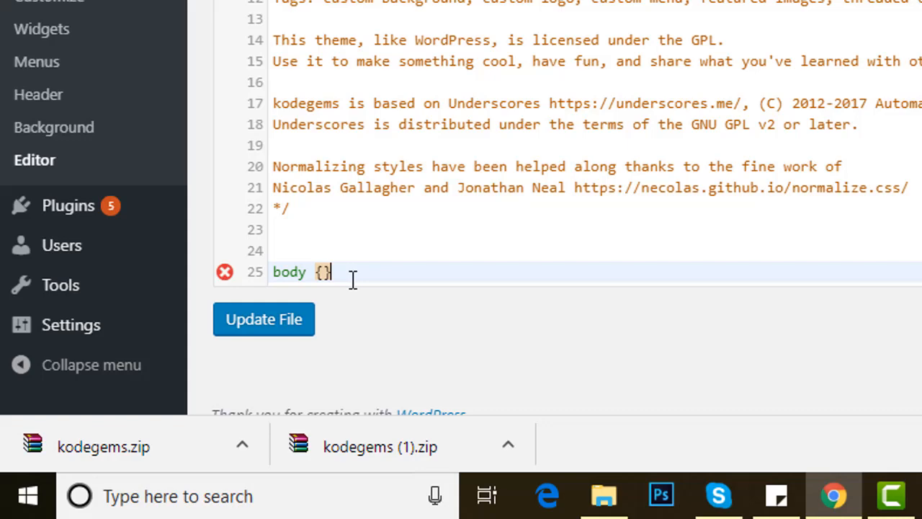
key(Return)
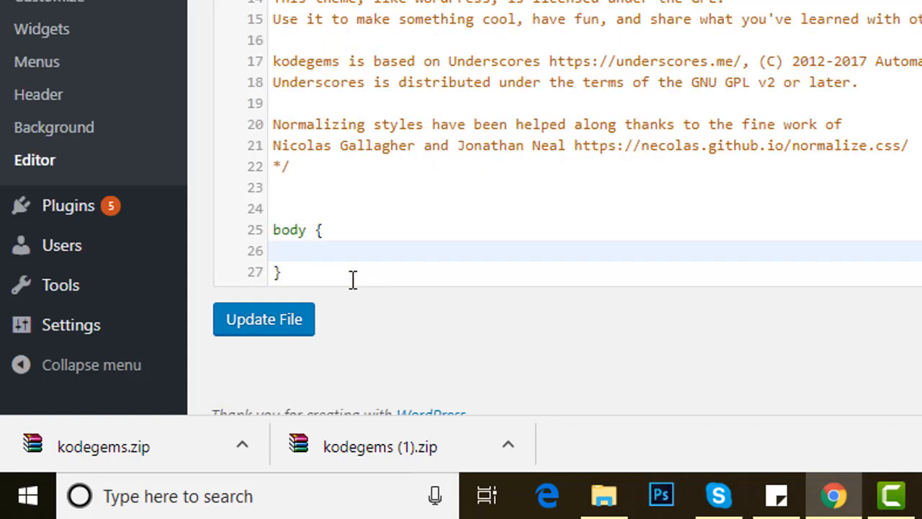
text(display:)
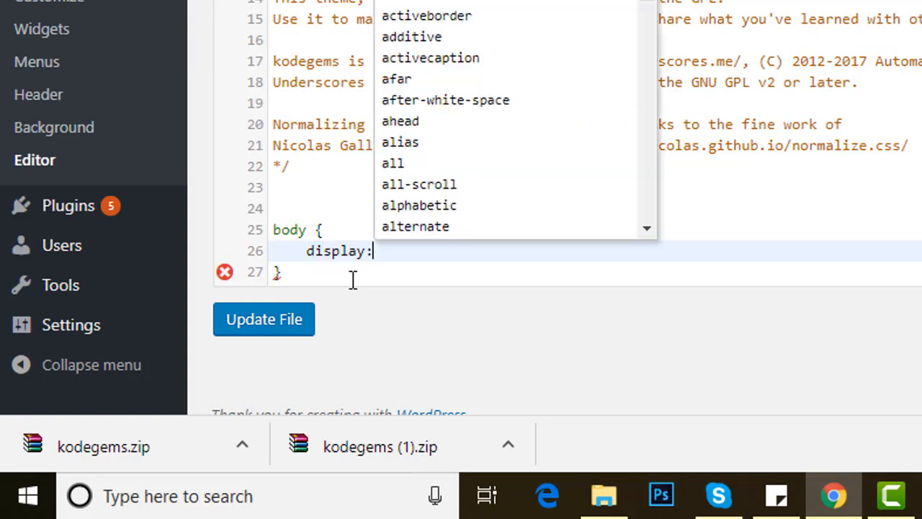
text(none;)
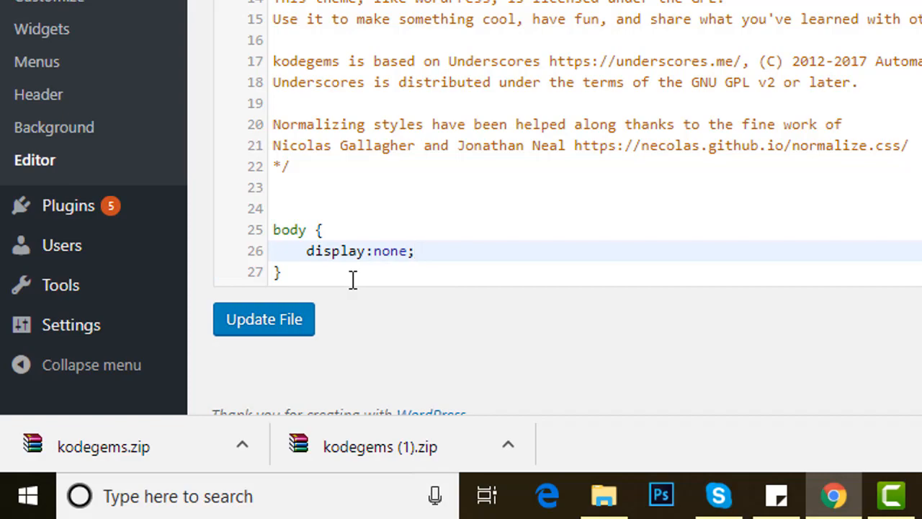
click(264, 319)
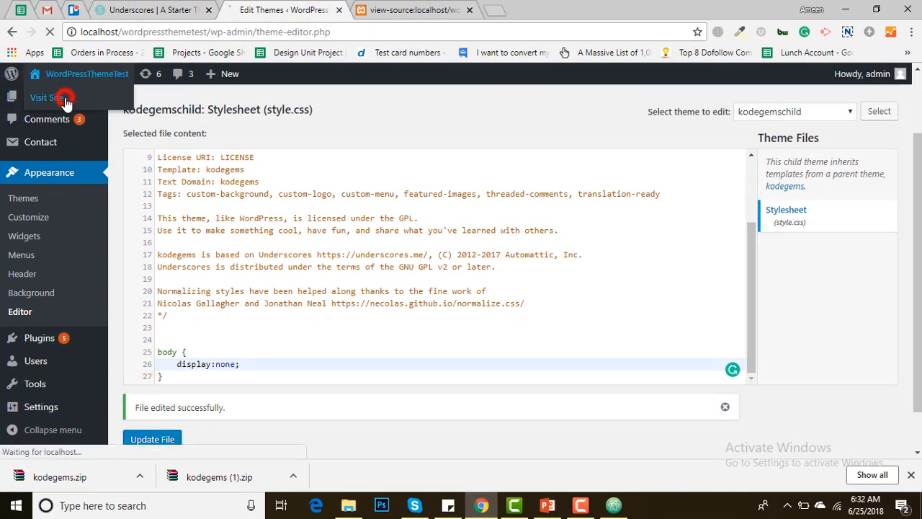
Step: View the live site, which now renders as a blank page confirming the hidden body
click(45, 98)
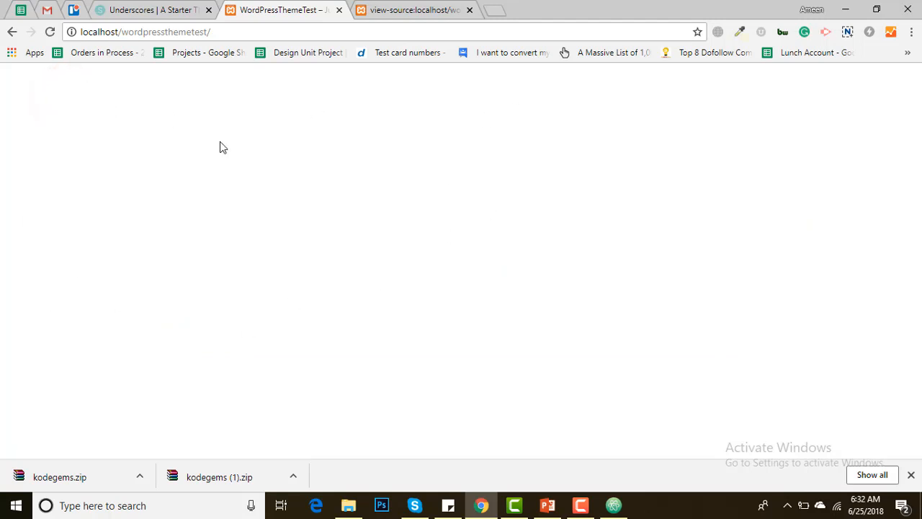
mouse_move(333, 187)
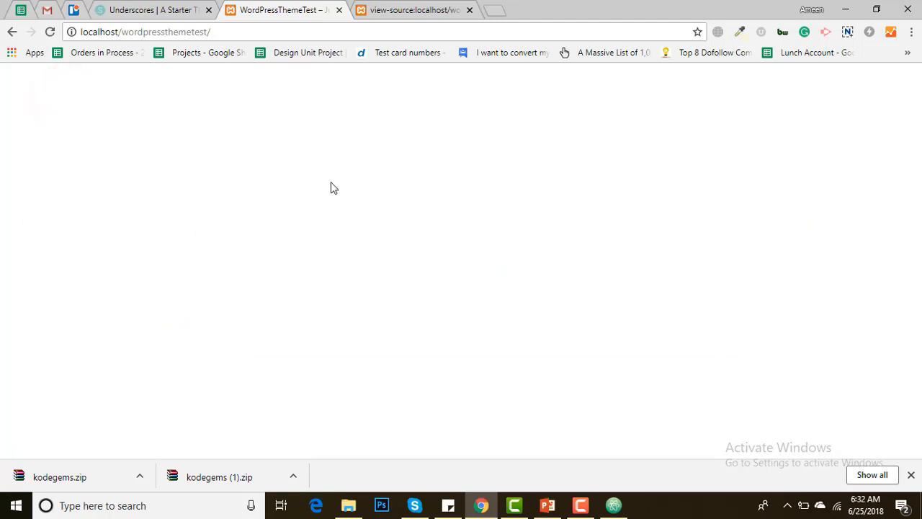